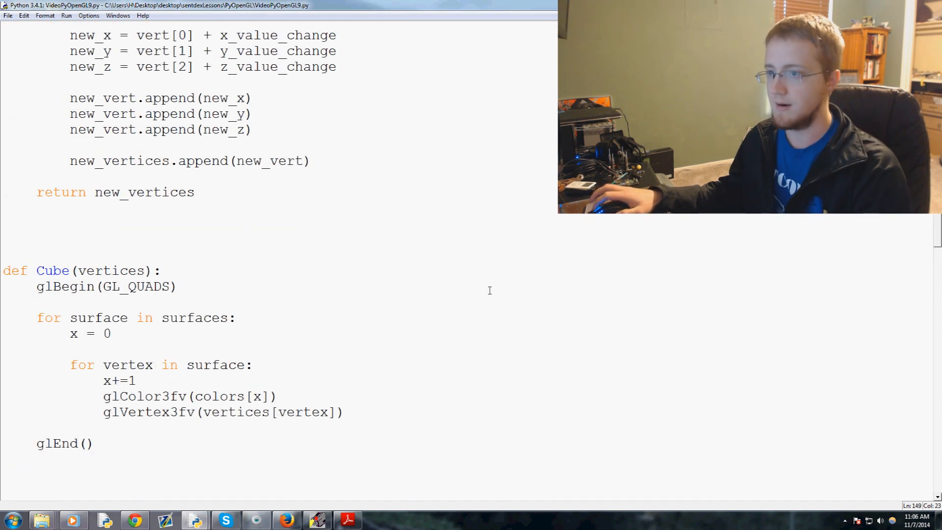
Step: Test-run the cubes script, then stop the running program and return to the editor
{"action": "key", "text": "F5"}
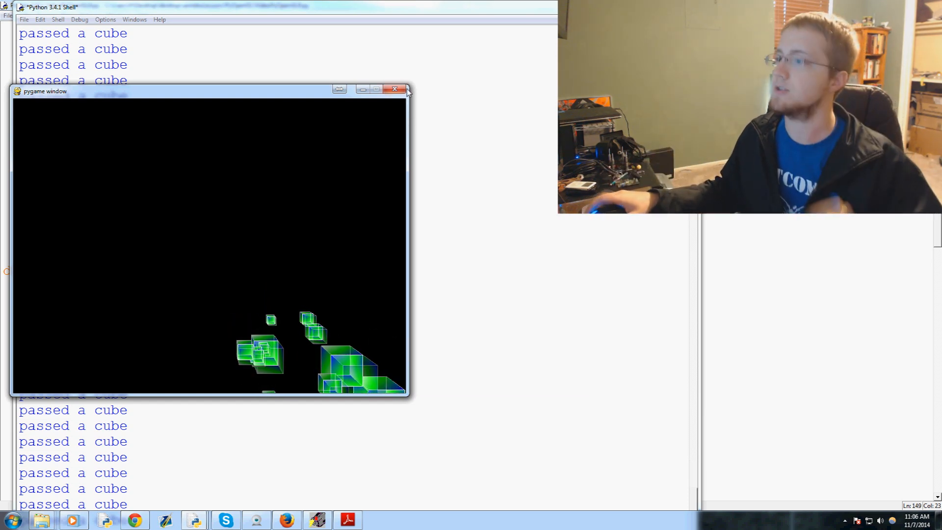
{"action": "left_click", "coordinate": [395, 88]}
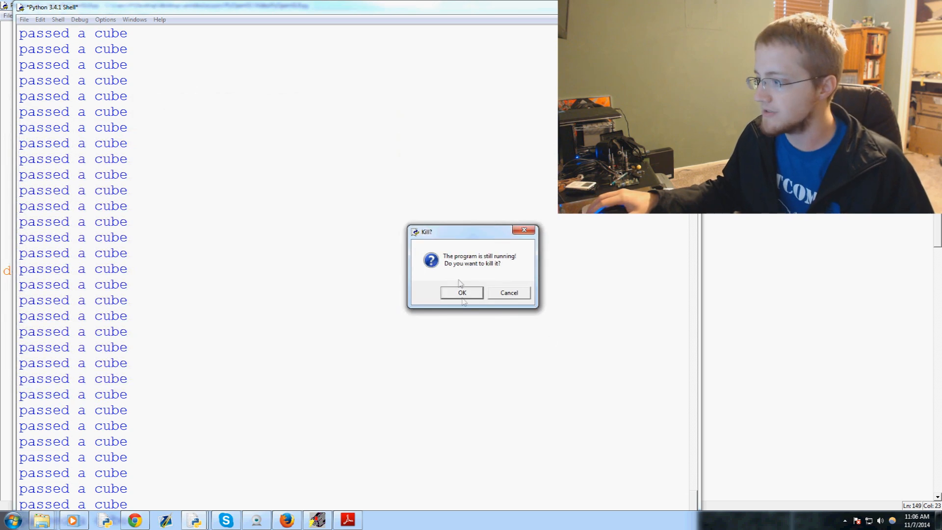
{"action": "left_click", "coordinate": [461, 293]}
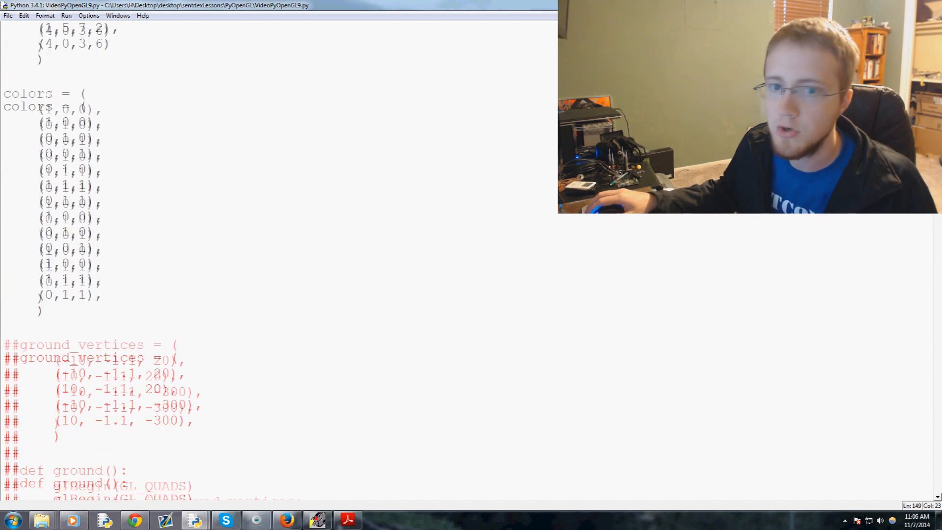
Step: Add camera_x, camera_y parameters to set_vertices and negate each as -1*int() at the top
{"action": "scroll", "scroll_direction": "down", "scroll_amount": 3}
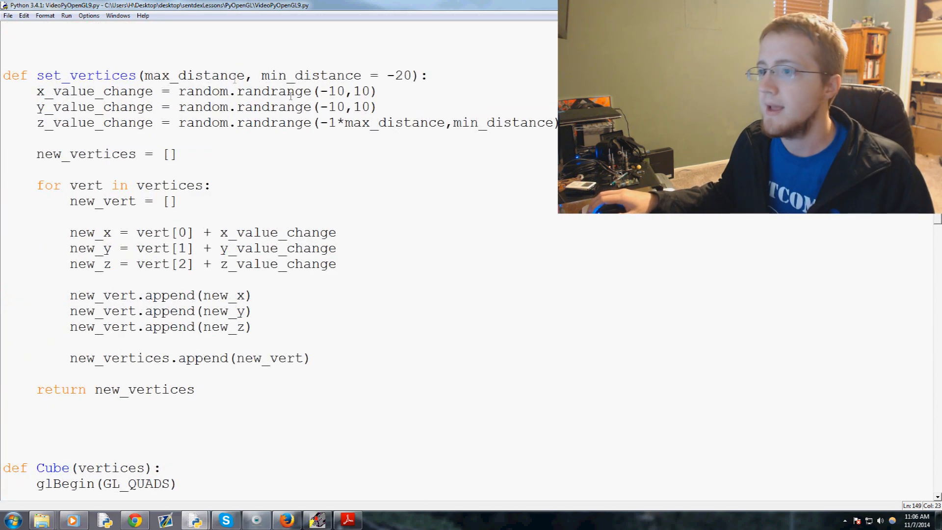
{"action": "double_click", "coordinate": [195, 75]}
{"action": "type", "text": ", ca"}
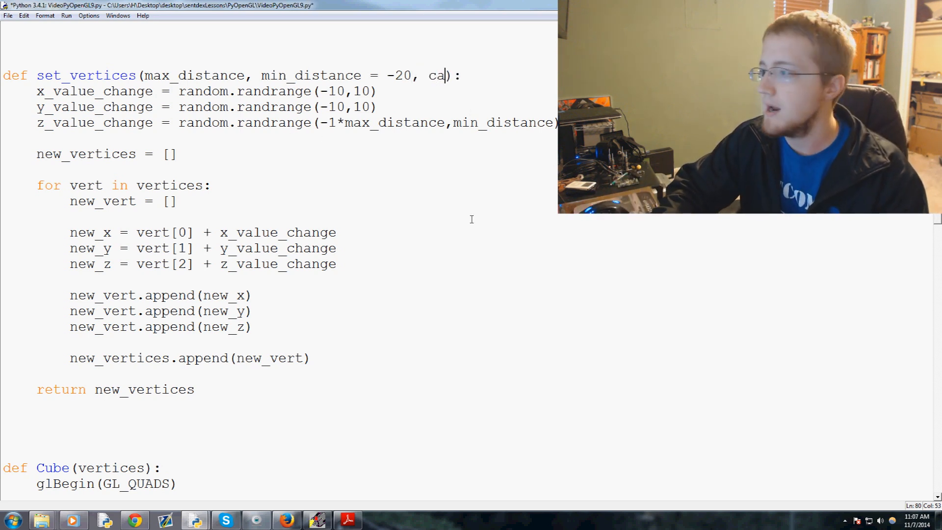
{"action": "type", "text": "mera_X"}
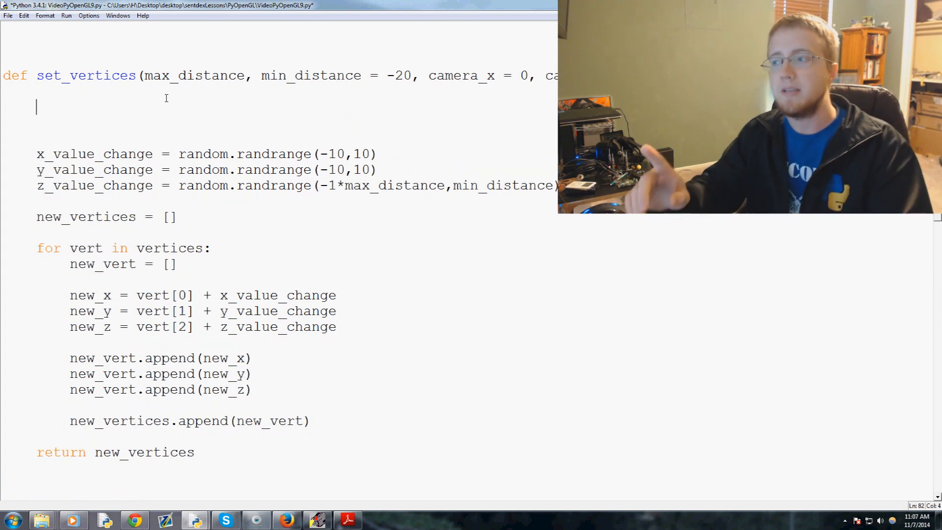
{"action": "type", "text": "c"}
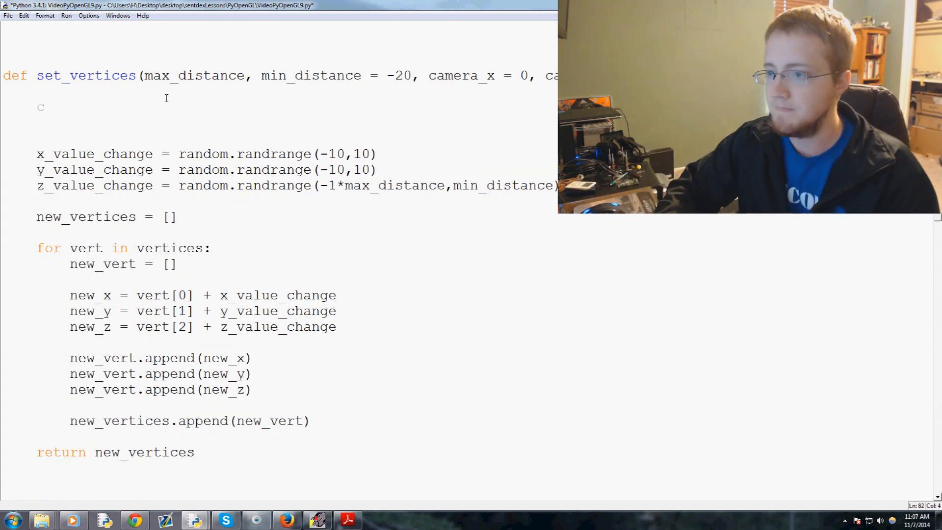
{"action": "type", "text": "amera_x = -10"}
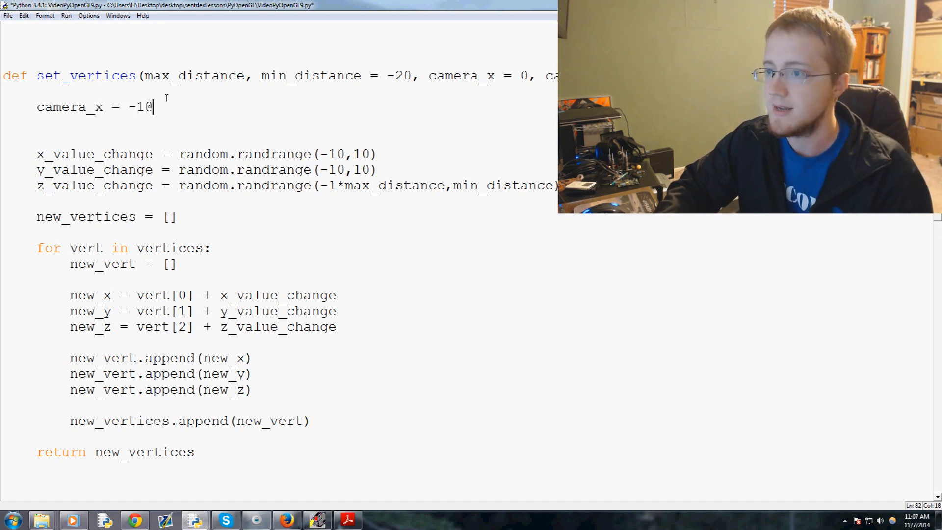
{"action": "type", "text": "*int()"}
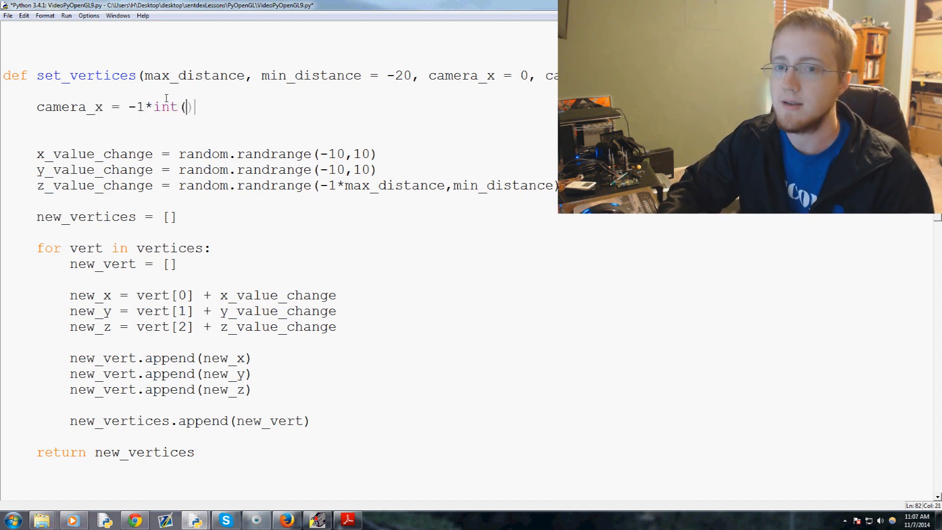
{"action": "type", "text": "camera_x"}
{"action": "type", "text": "camera_y = -"}
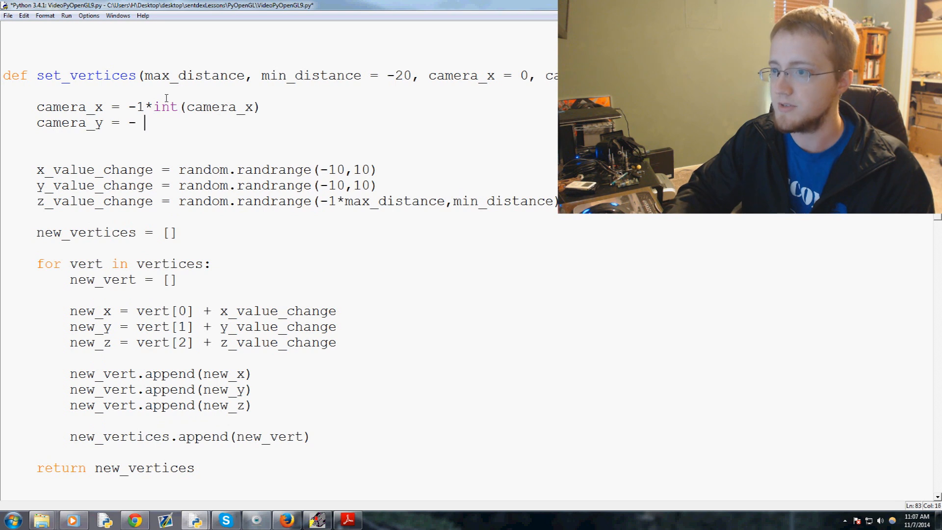
{"action": "type", "text": "1*int"}
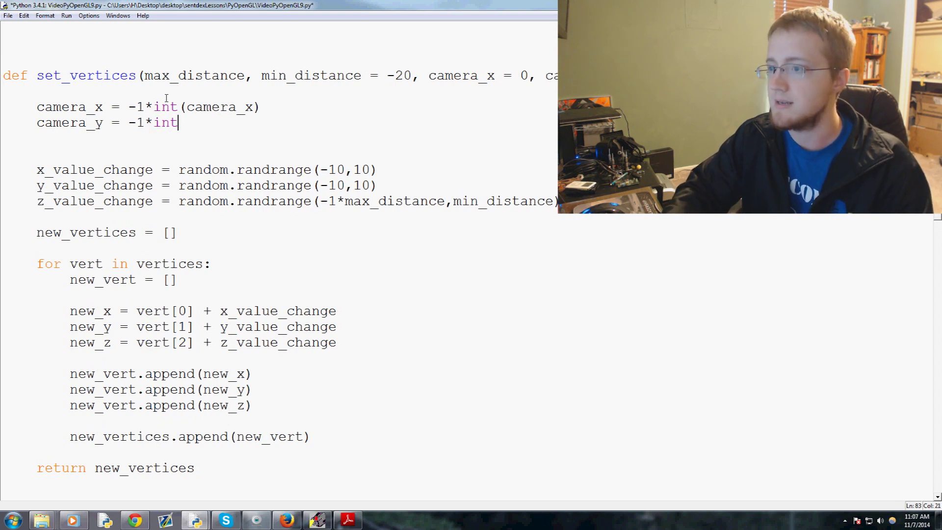
{"action": "type", "text": "(camera)"}
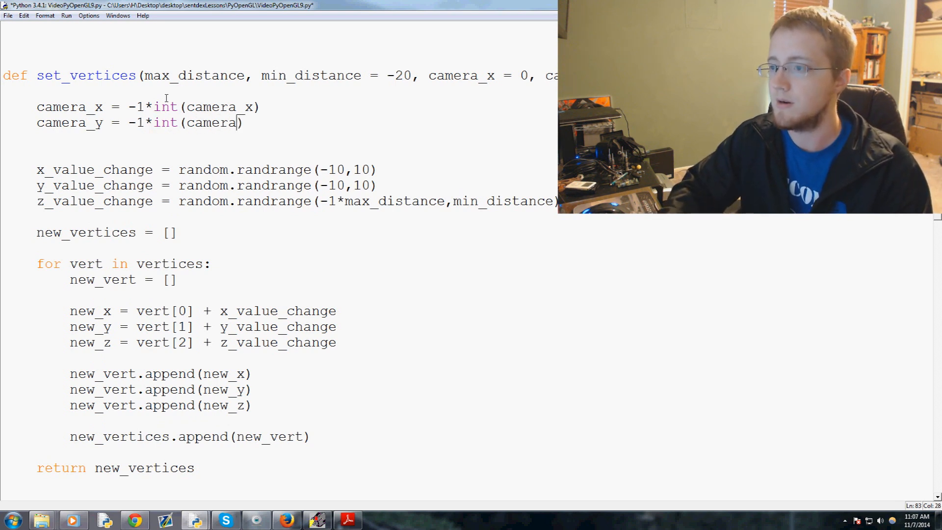
{"action": "type", "text": "_y)"}
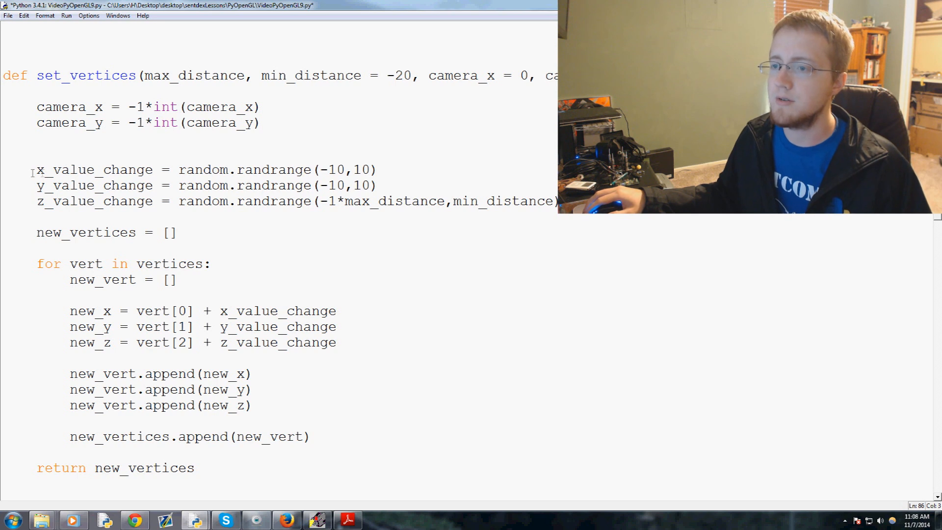
Step: Make the random offsets range camera_x-75 to camera_x+75 and camera_y-75 to camera_y+75
{"action": "double_click", "coordinate": [93, 168]}
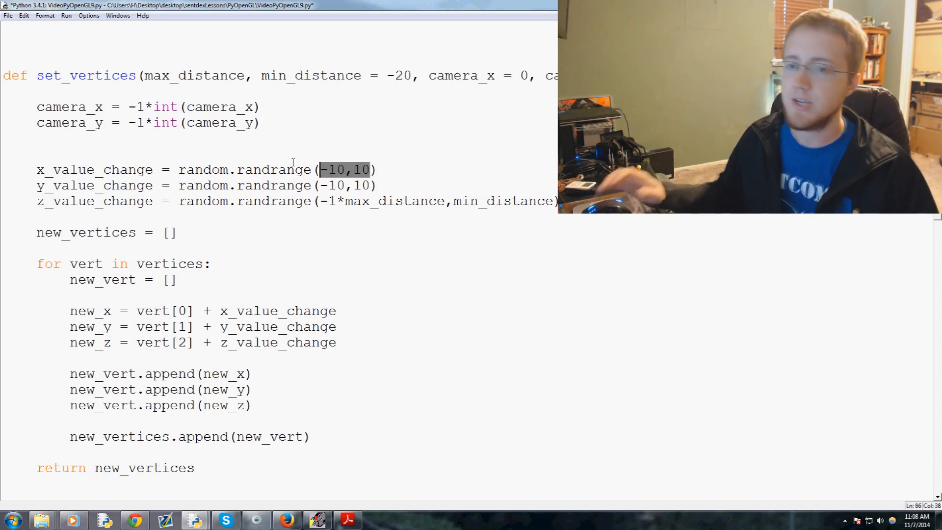
{"action": "type", "text": "camera"}
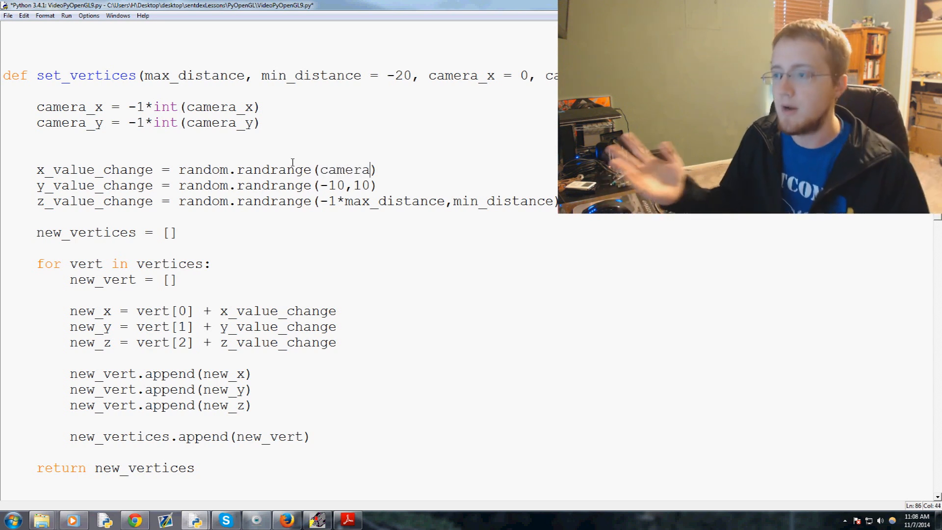
{"action": "type", "text": "_x)"}
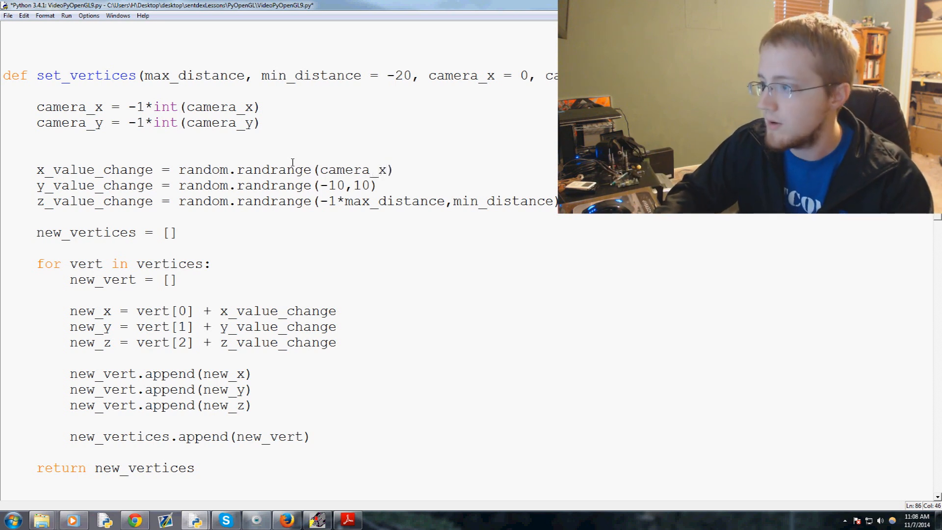
{"action": "type", "text": "-75"}
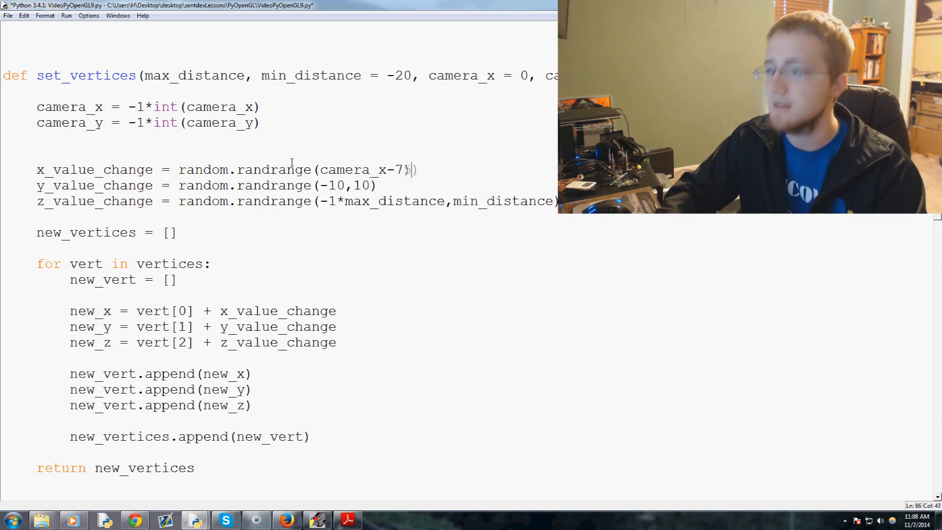
{"action": "type", "text": ",camera_x+"}
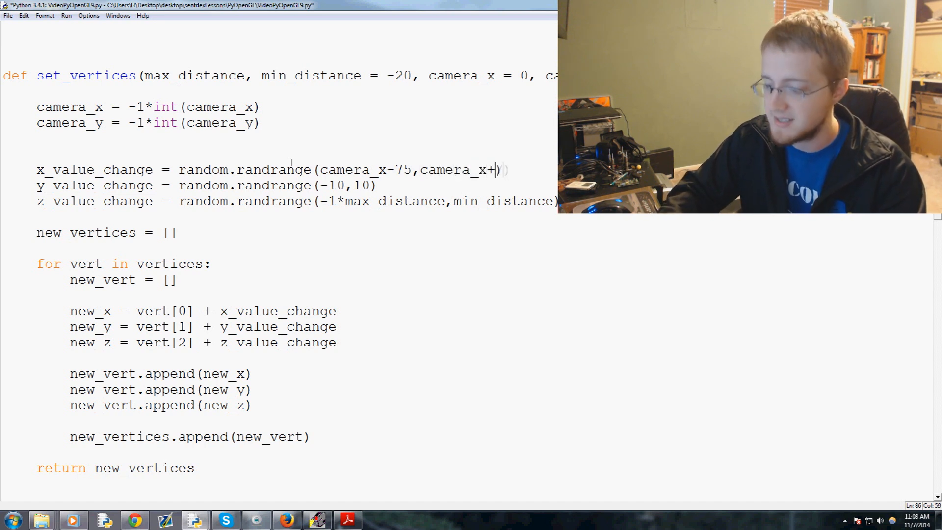
{"action": "type", "text": "75"}
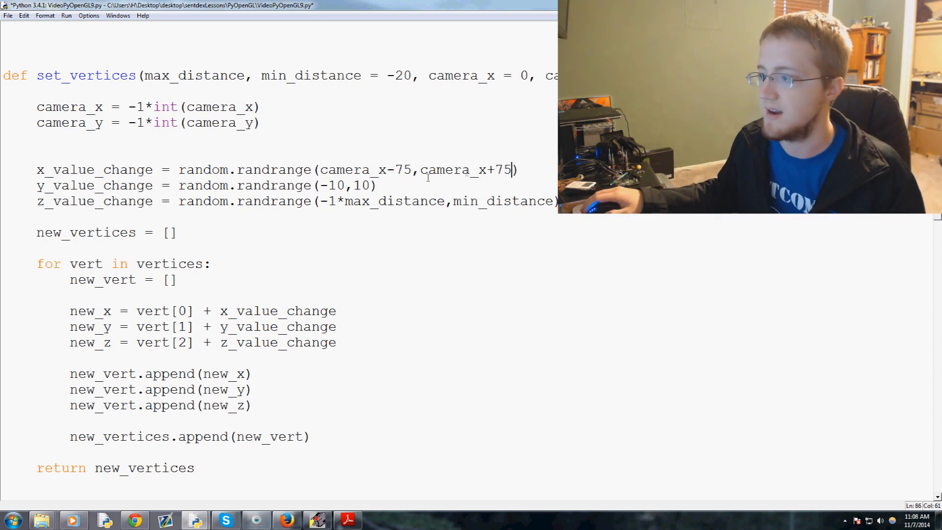
{"action": "left_click_drag", "start_coordinate": [322, 170], "coordinate": [513, 169]}
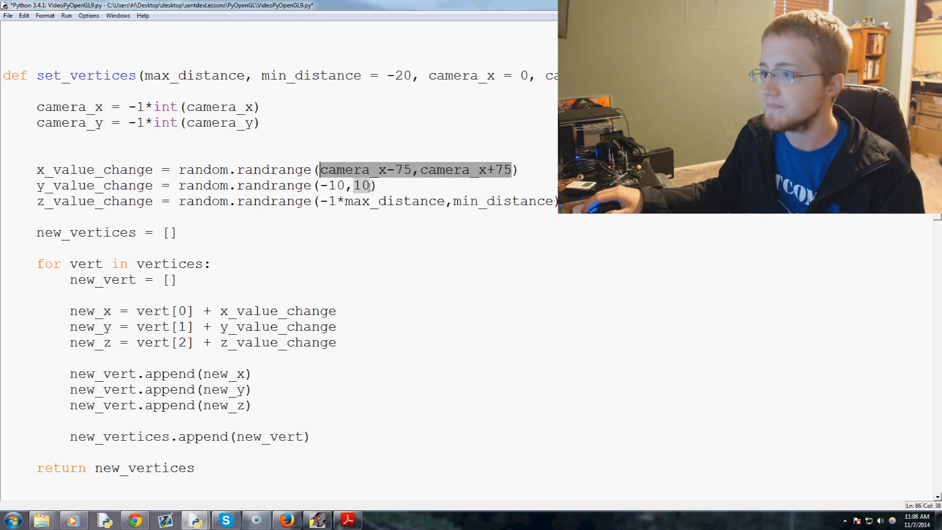
{"action": "type", "text": "camera_x-75,camera_x+75"}
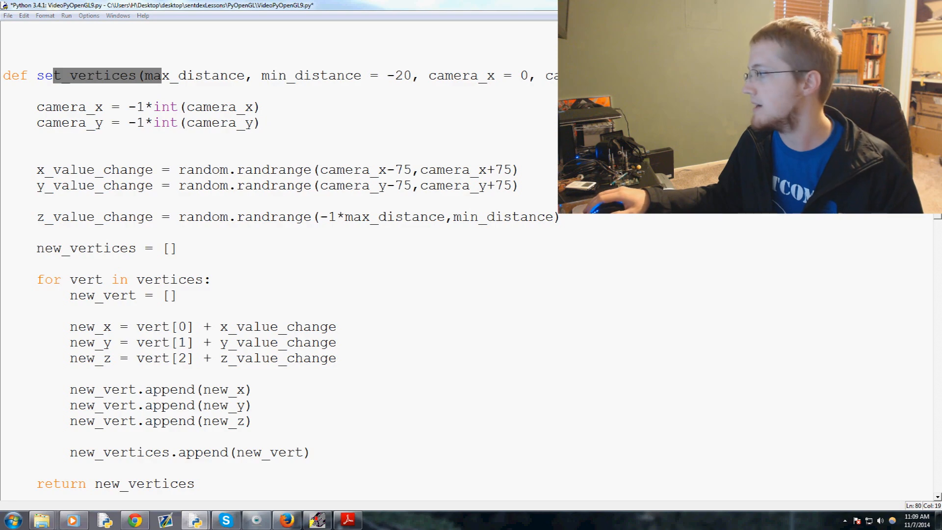
Step: Change main's initial glTranslatef random x and y offsets to fixed 0,0
{"action": "scroll", "scroll_direction": "down", "scroll_amount": 3}
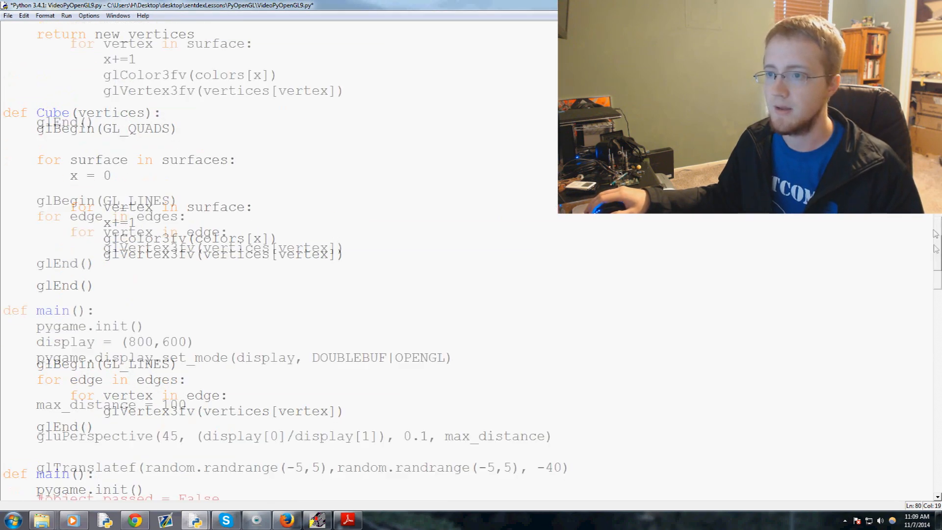
{"action": "scroll", "scroll_direction": "down", "scroll_amount": 3}
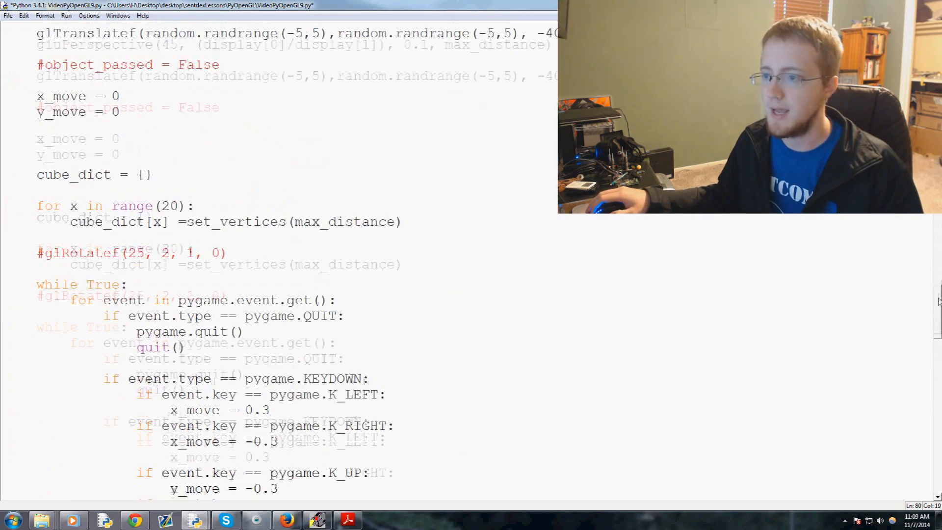
{"action": "scroll", "scroll_direction": "up", "scroll_amount": 3}
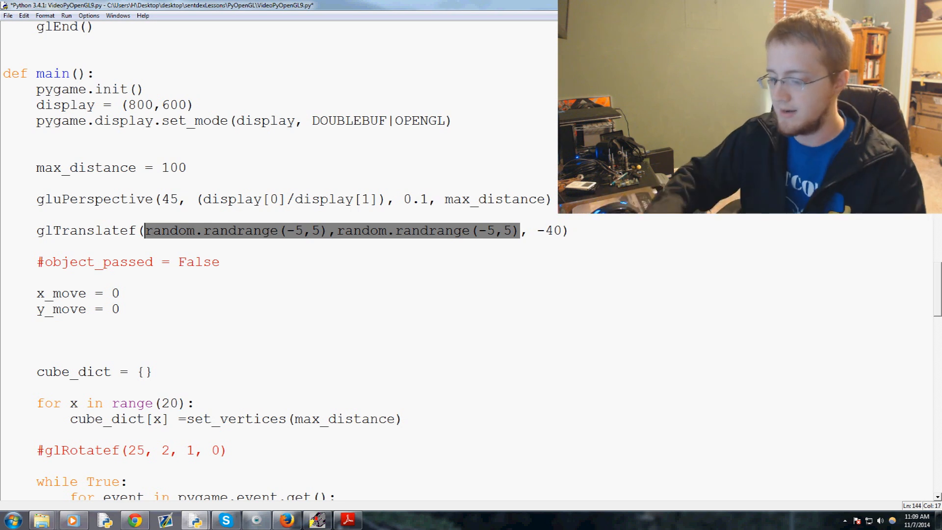
{"action": "type", "text": "0,0, -40)"}
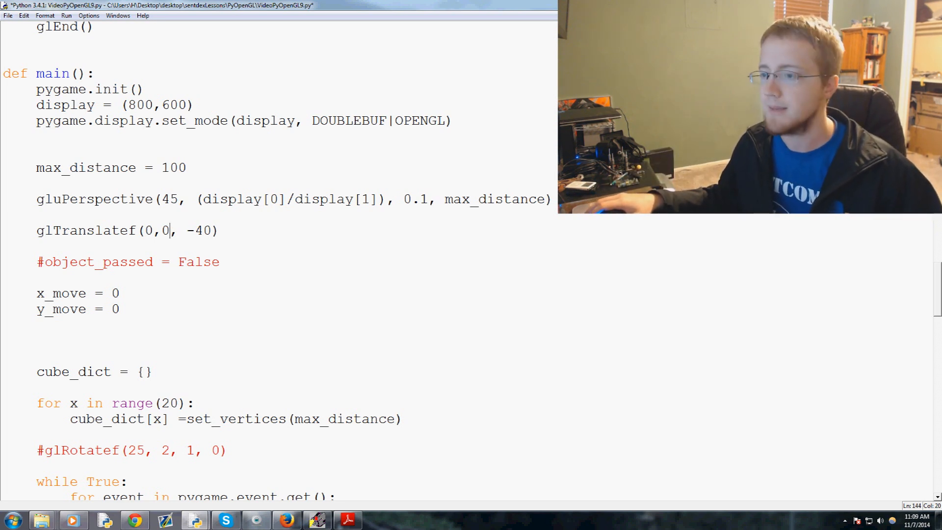
{"action": "mouse_move", "coordinate": [324, 306]}
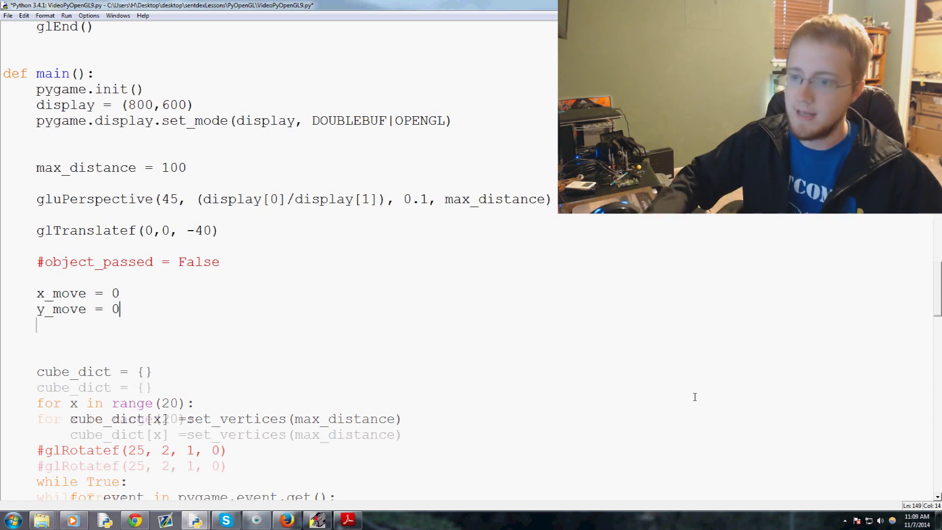
Step: Initialise cur_x = 0 and cur_y = 0 in main before the loop
{"action": "type", "text": "cur_x = 0"}
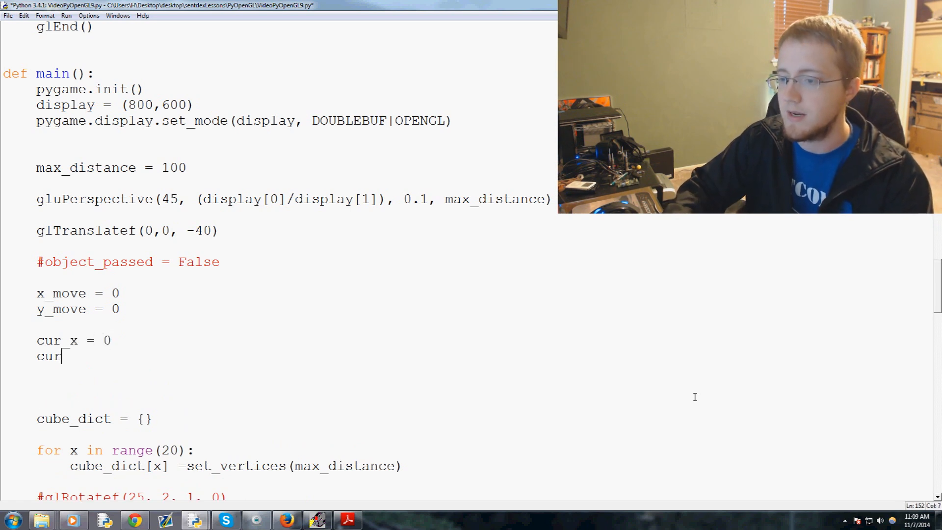
{"action": "type", "text": "_y = 0"}
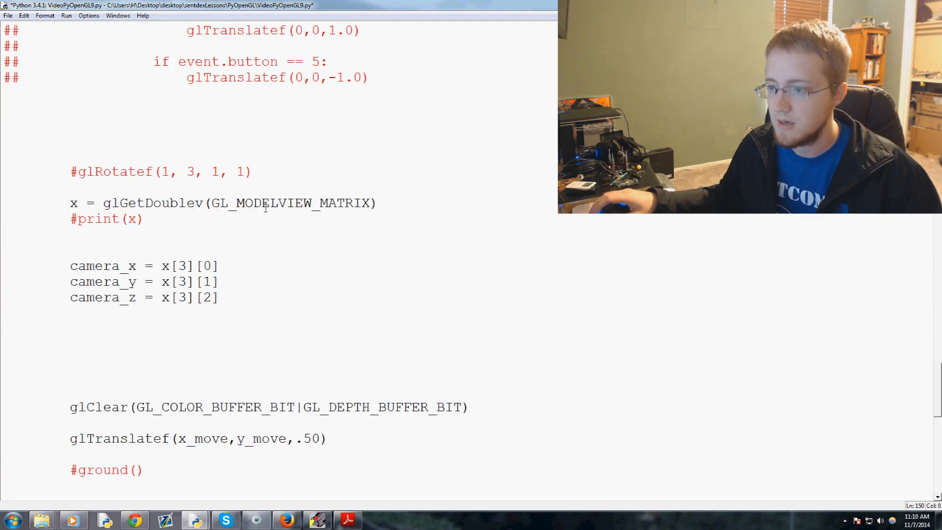
{"action": "scroll", "scroll_direction": "down", "scroll_amount": 3}
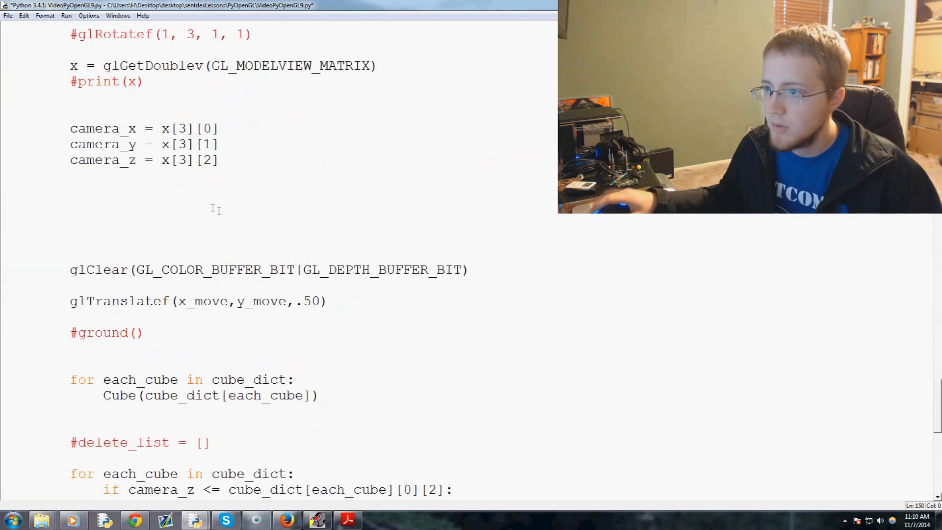
{"action": "scroll", "scroll_direction": "down", "scroll_amount": 3}
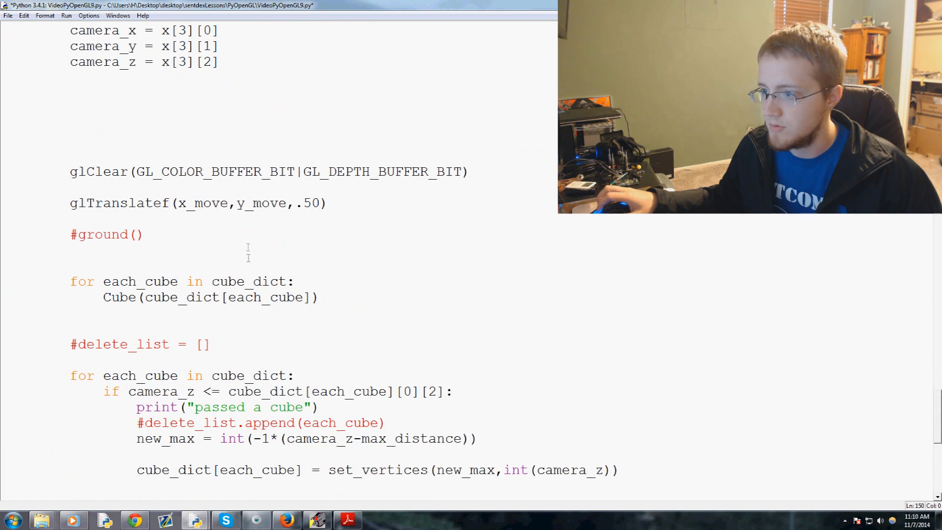
Step: Accumulate cur_x += x_move and cur_y += y_move each frame after the camera lines
{"action": "left_click_drag", "start_coordinate": [144, 204], "coordinate": [272, 204]}
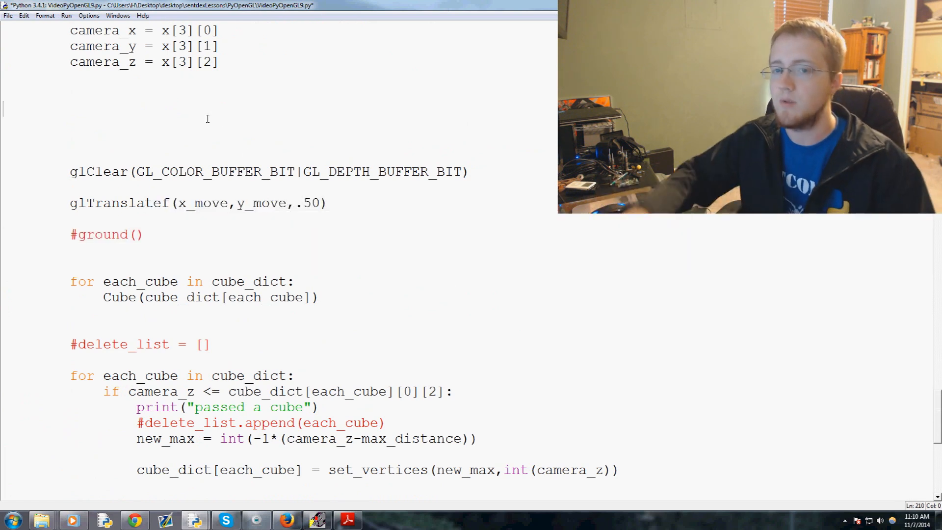
{"action": "type", "text": "cur_x +="}
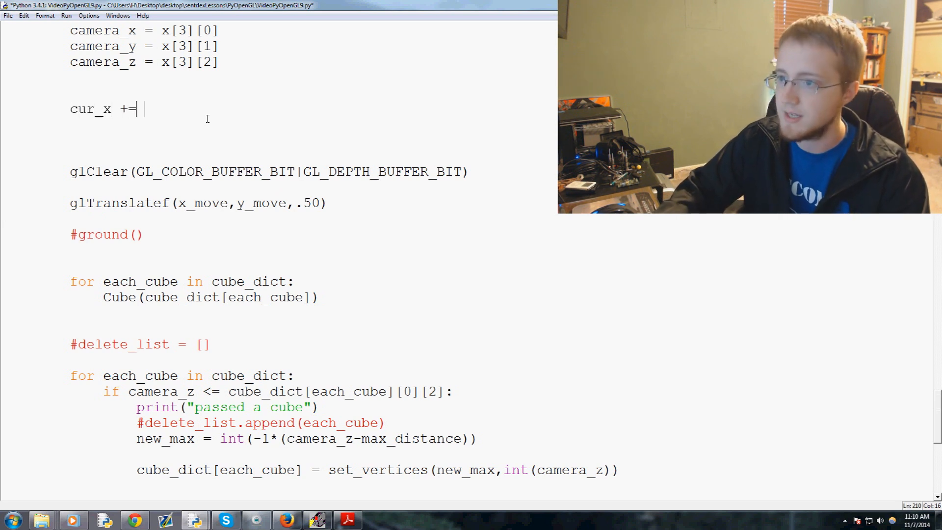
{"action": "type", "text": "x_move"}
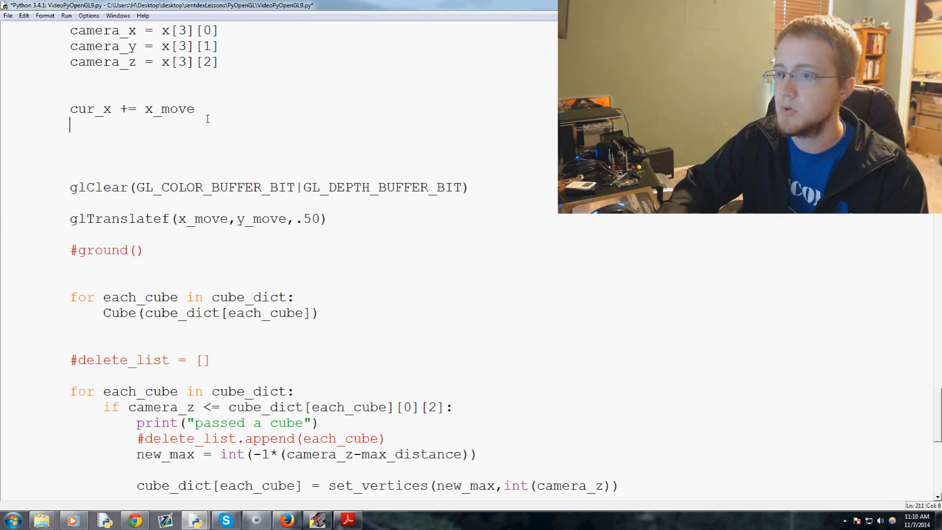
{"action": "type", "text": "cur_y += y"}
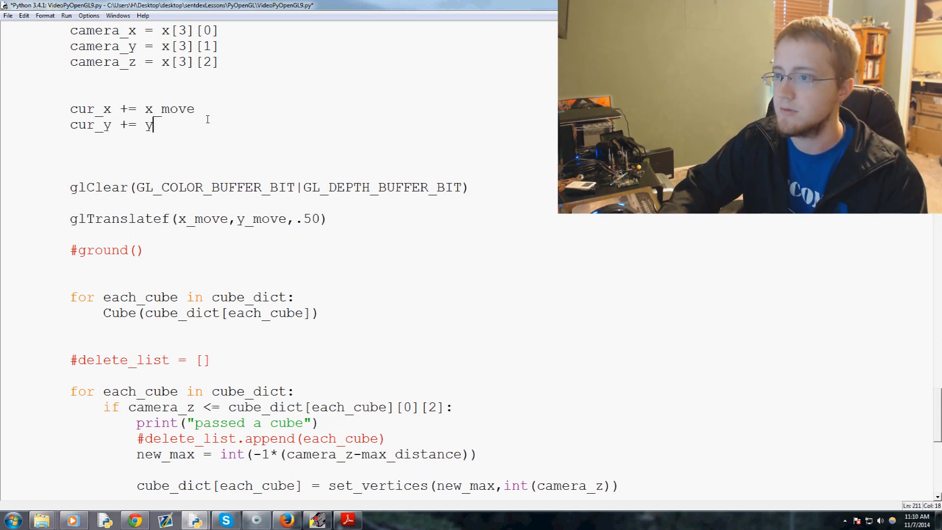
{"action": "type", "text": "_move"}
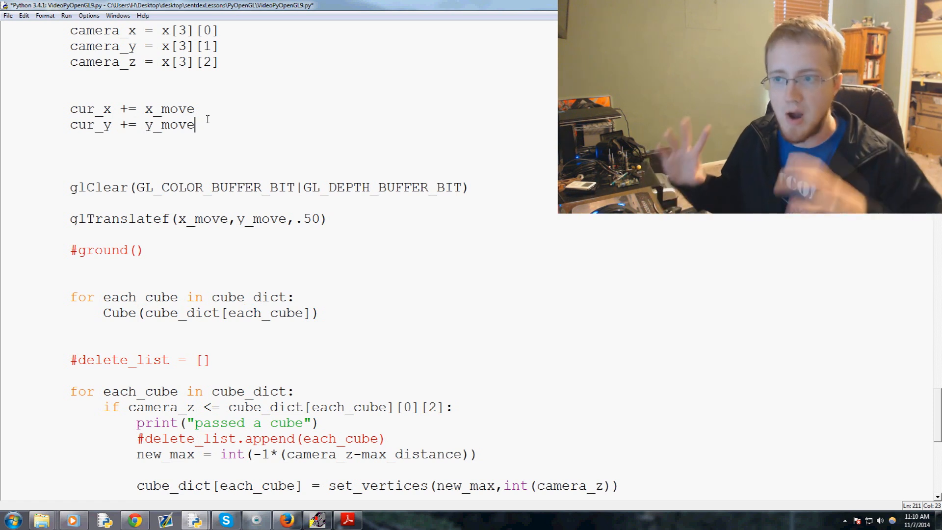
{"action": "mouse_move", "coordinate": [102, 230]}
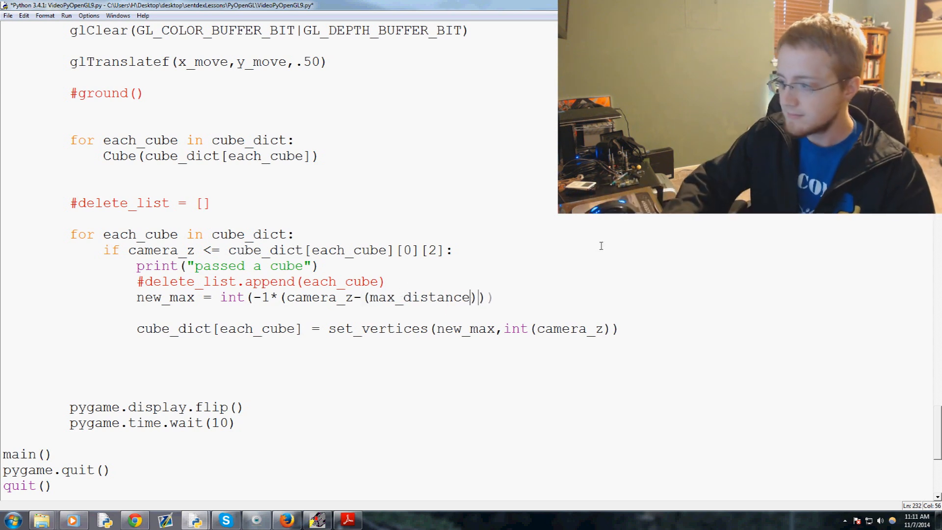
Step: Compute new_max from max_distance*2 and pass camera_z-max_distance to set_vertices
{"action": "type", "text": "*2"}
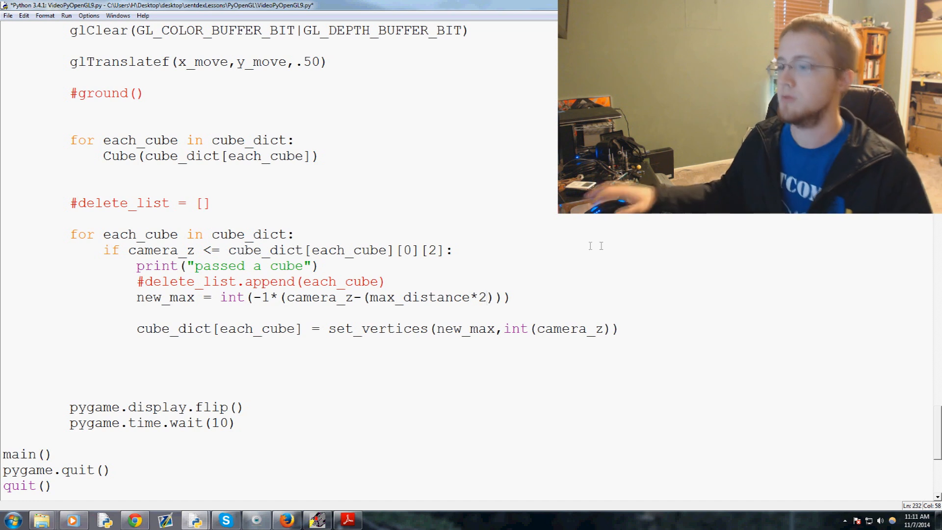
{"action": "left_click_drag", "start_coordinate": [362, 297], "coordinate": [496, 296]}
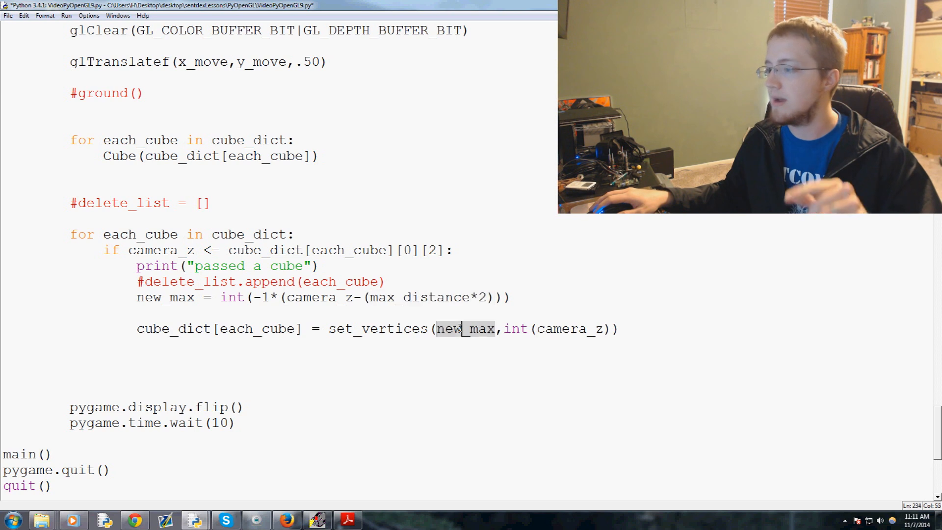
{"action": "double_click", "coordinate": [465, 328]}
{"action": "type", "text": "-"}
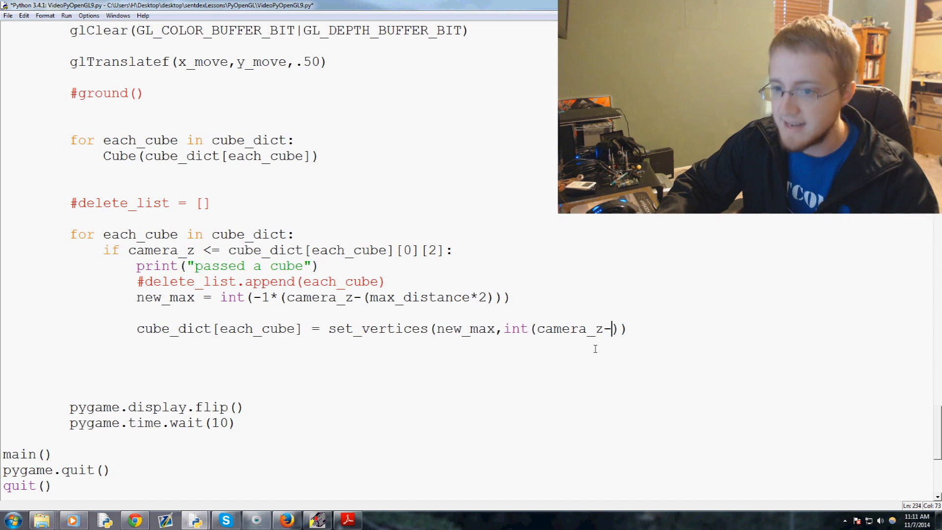
{"action": "type", "text": "max_distance"}
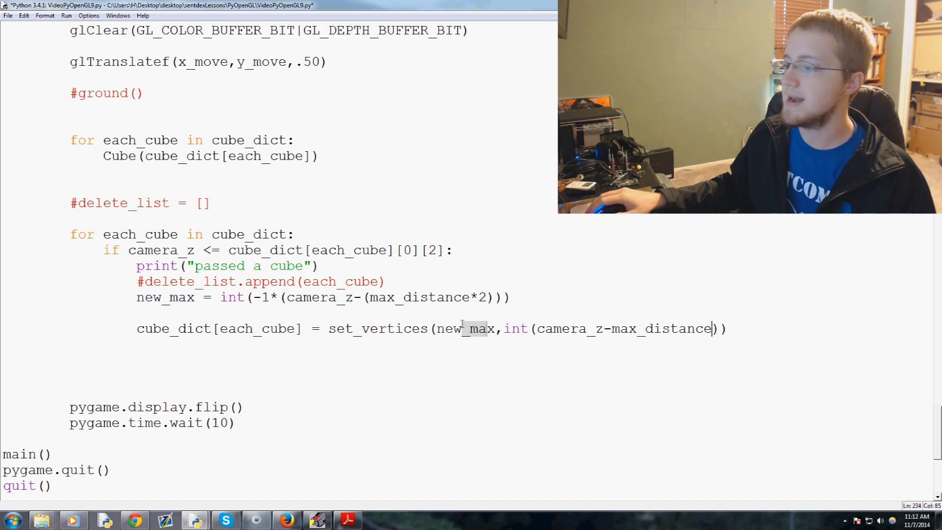
Step: Pass cur_x, cur_y to the respawn set_vertices call and comment out pygame.time.wait(10)
{"action": "left_click_drag", "start_coordinate": [727, 328], "coordinate": [461, 329]}
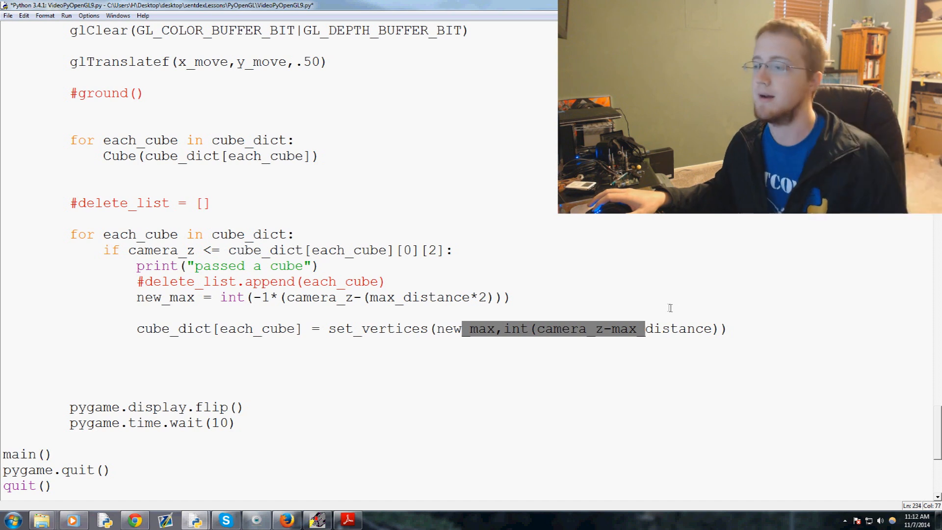
{"action": "mouse_move", "coordinate": [665, 307]}
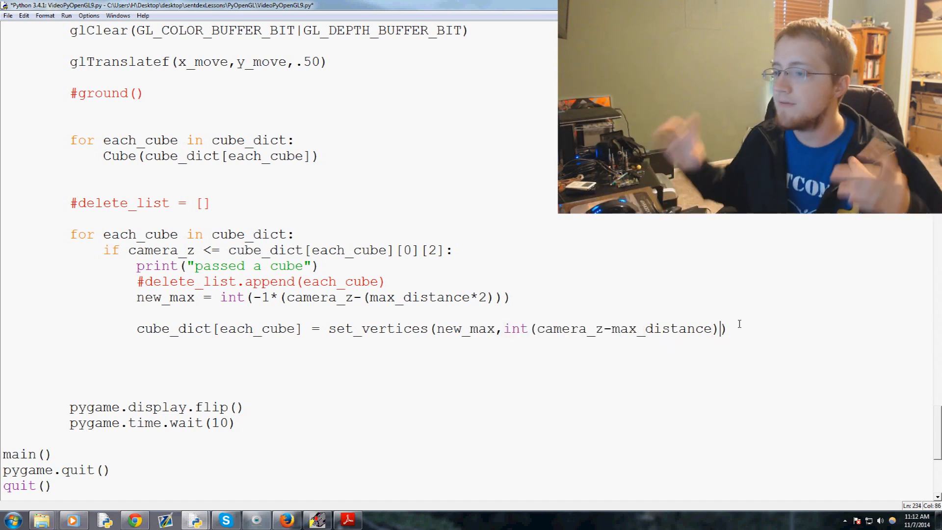
{"action": "type", "text": ","}
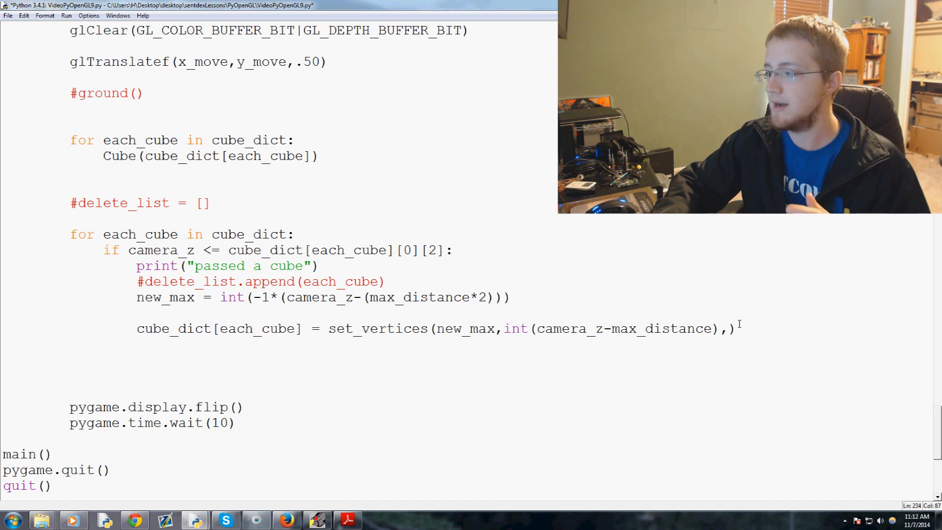
{"action": "type", "text": "cnr"}
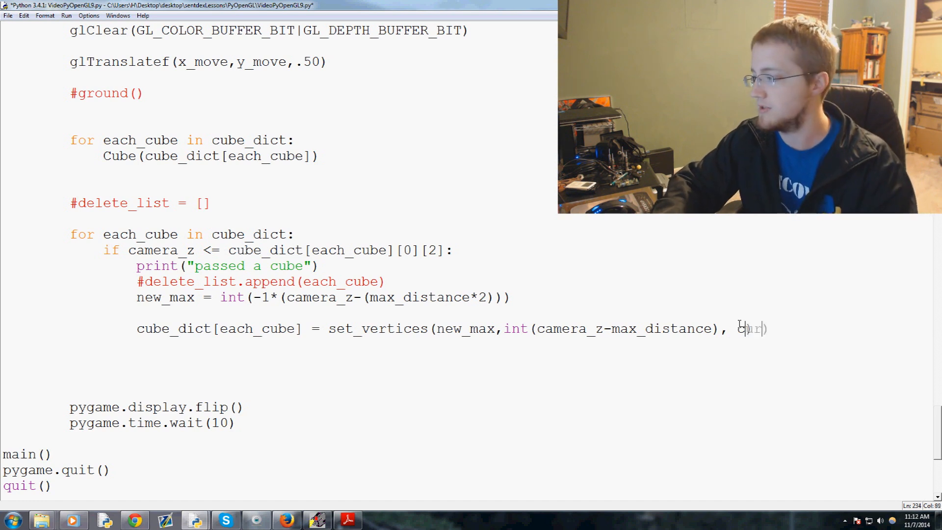
{"action": "type", "text": "ur_x,"}
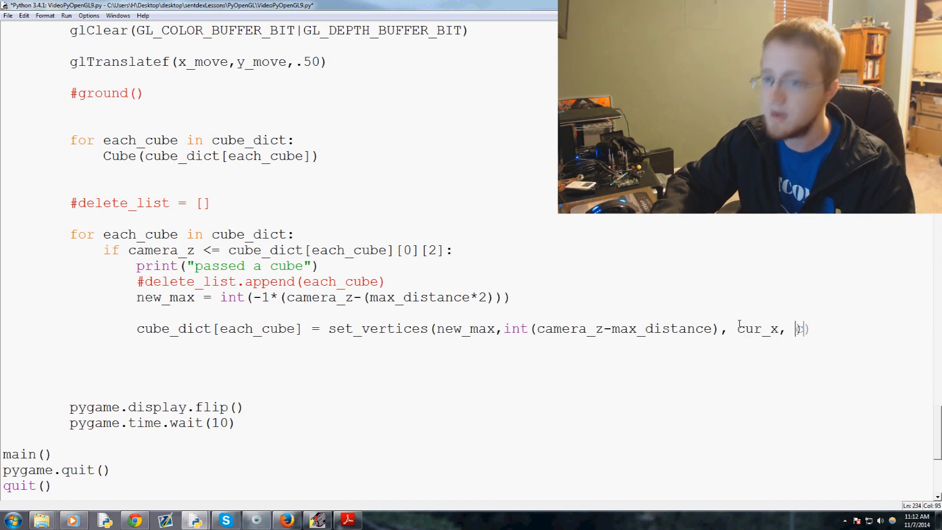
{"action": "type", "text": "cur_y"}
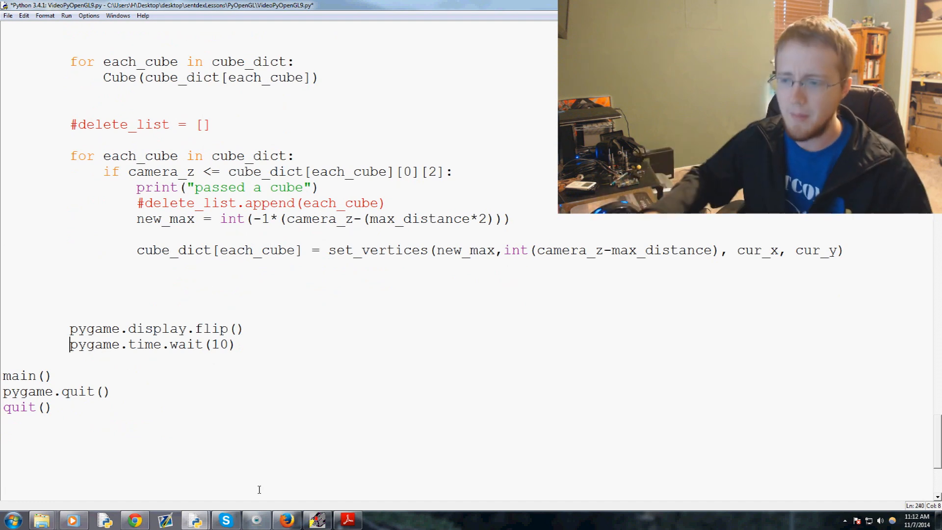
{"action": "type", "text": "#"}
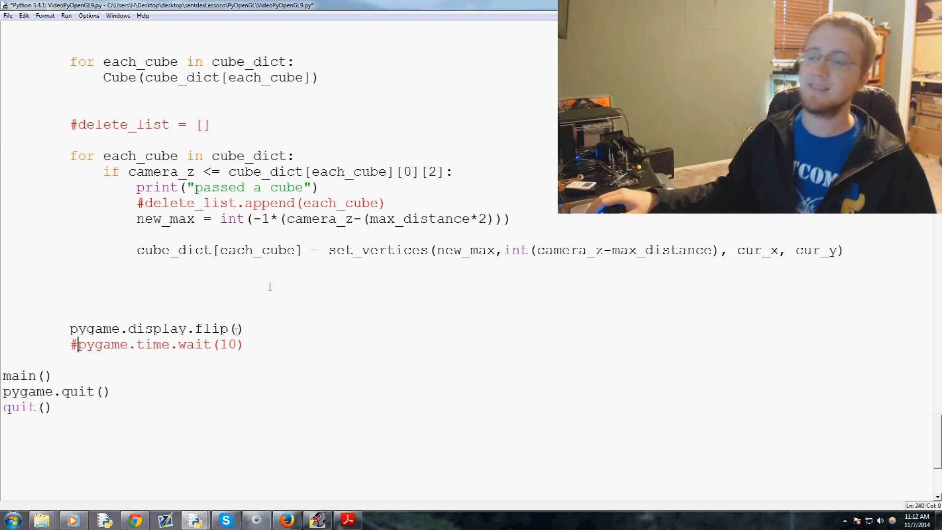
Step: Delete the commented-out wait line and save the script before running
{"action": "triple_click", "coordinate": [156, 344]}
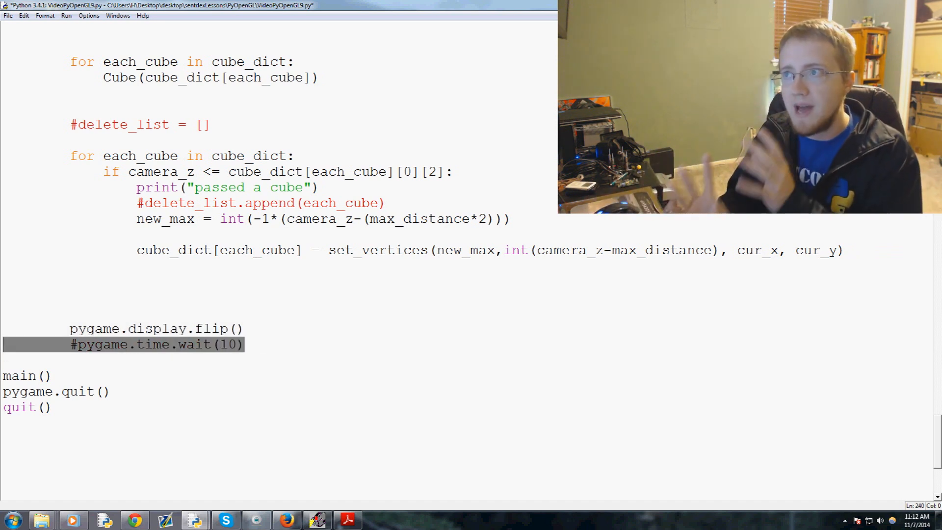
{"action": "key", "text": "Delete"}
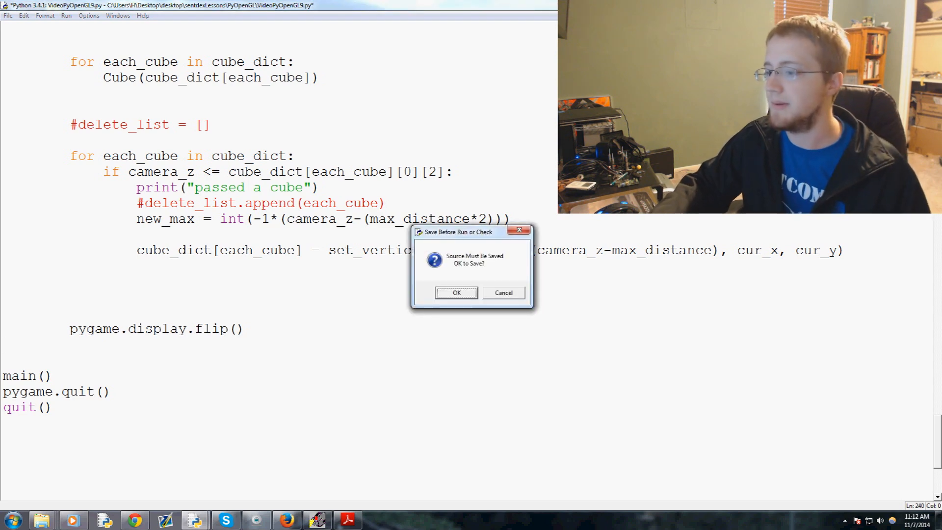
{"action": "mouse_move", "coordinate": [497, 287]}
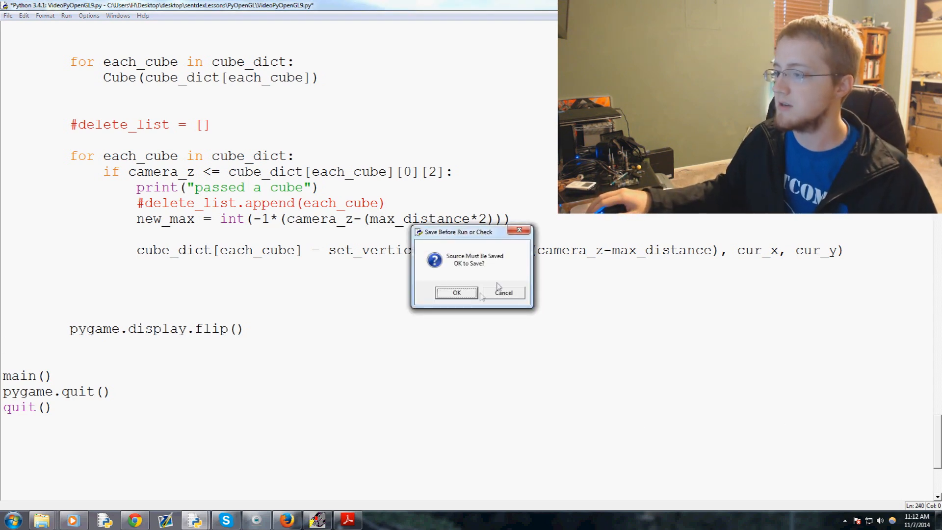
{"action": "left_click", "coordinate": [457, 293]}
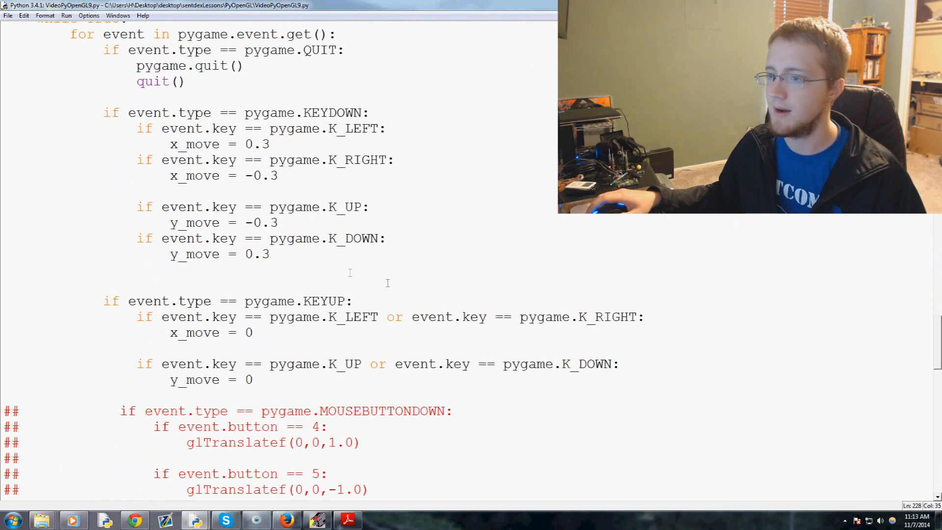
Step: Raise the cube count in range(20) to a larger value for the next run
{"action": "scroll", "scroll_direction": "down", "scroll_amount": 3}
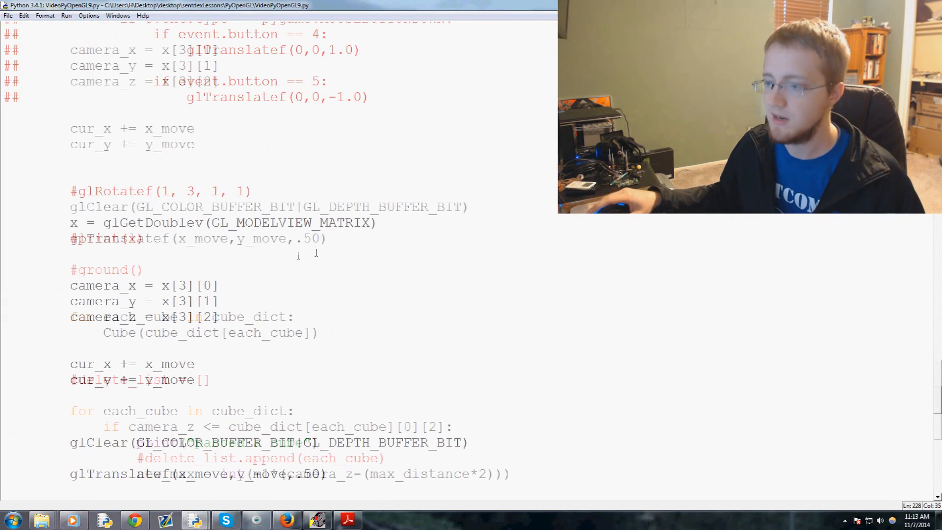
{"action": "scroll", "scroll_direction": "down", "scroll_amount": 3}
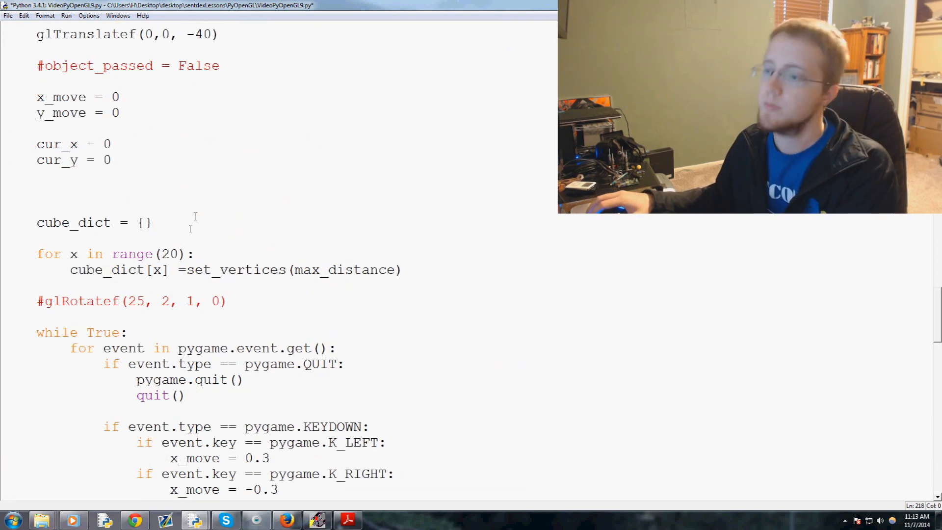
{"action": "double_click", "coordinate": [170, 253]}
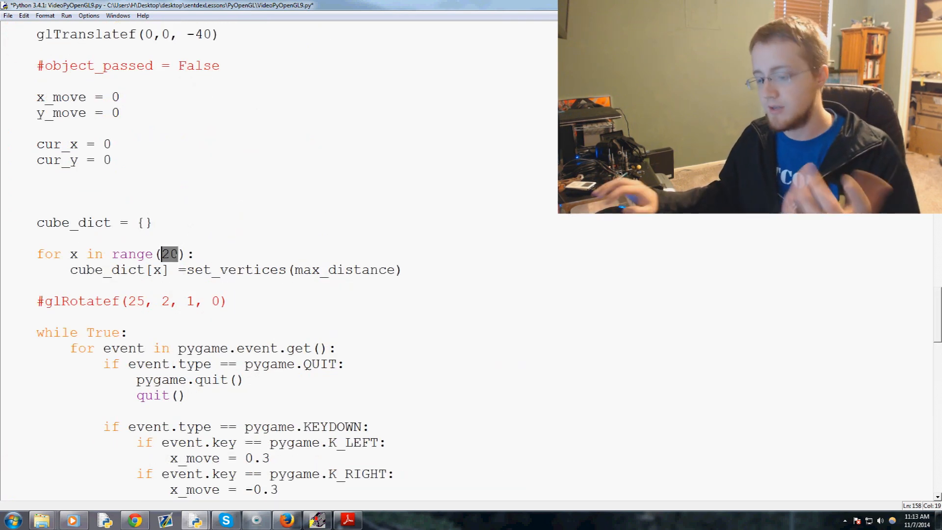
{"action": "type", "text": "70"}
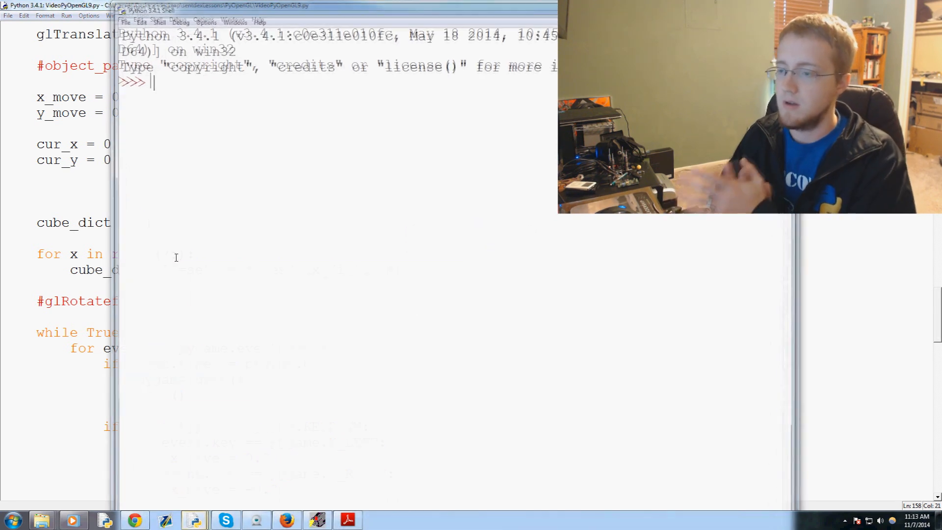
Step: Run the larger cube field, watch it, then kill the running program
{"action": "key", "text": "F5"}
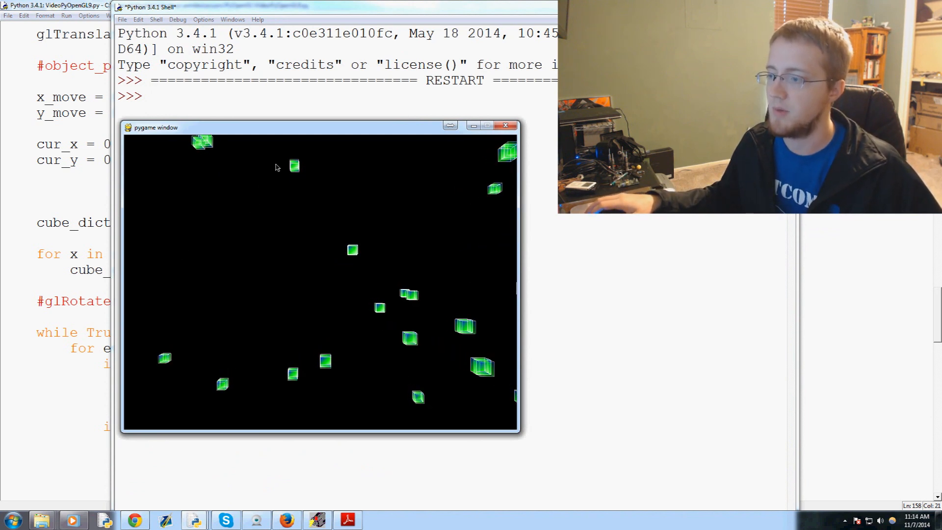
{"action": "left_click", "coordinate": [505, 126]}
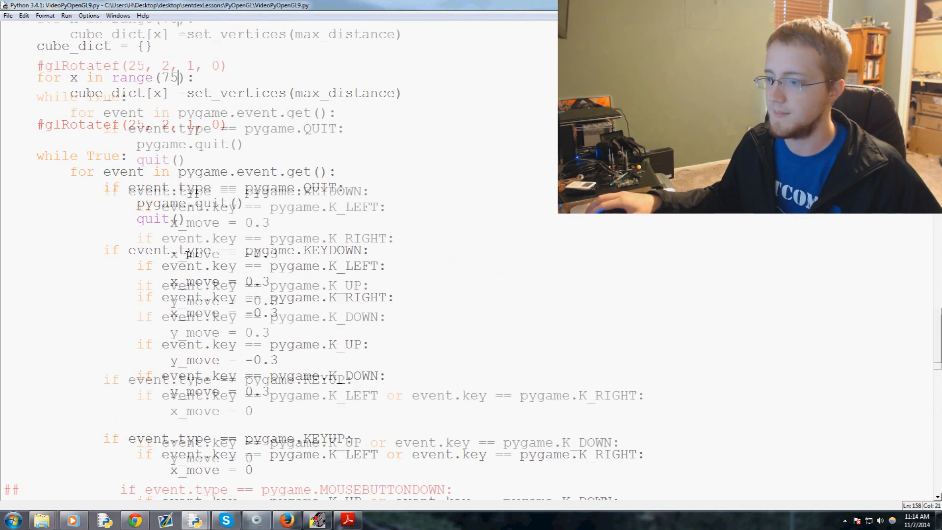
{"action": "scroll", "scroll_direction": "down", "scroll_amount": 3}
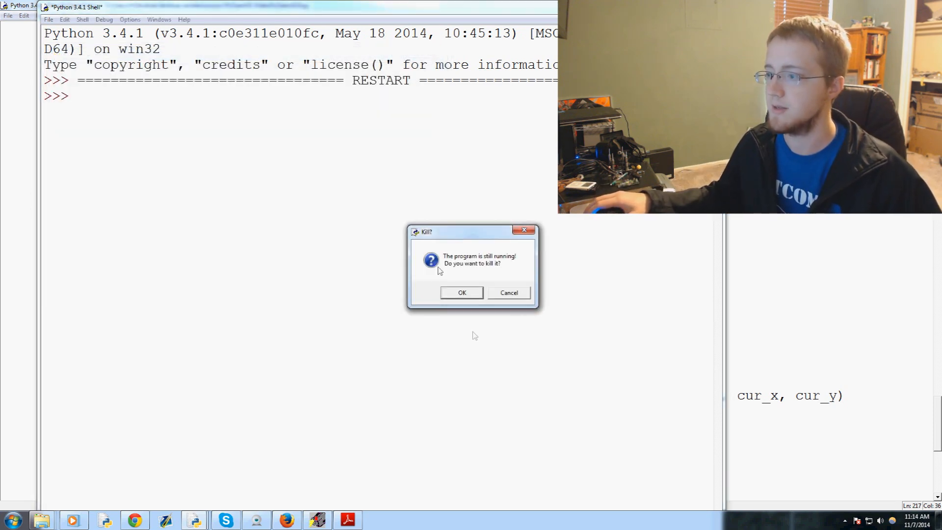
{"action": "left_click", "coordinate": [462, 292]}
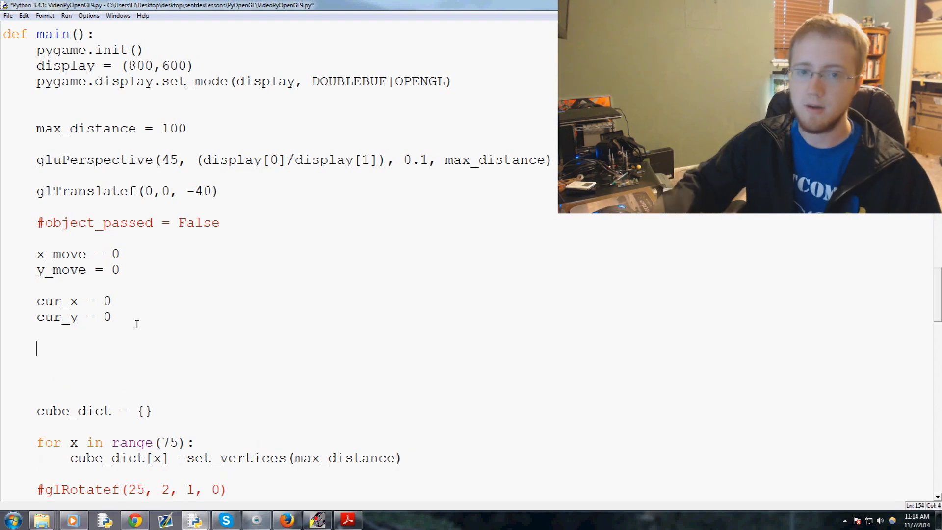
Step: Add game_speed = 2 and direction_speed = 2 constants below cur_y = 0
{"action": "type", "text": "game"}
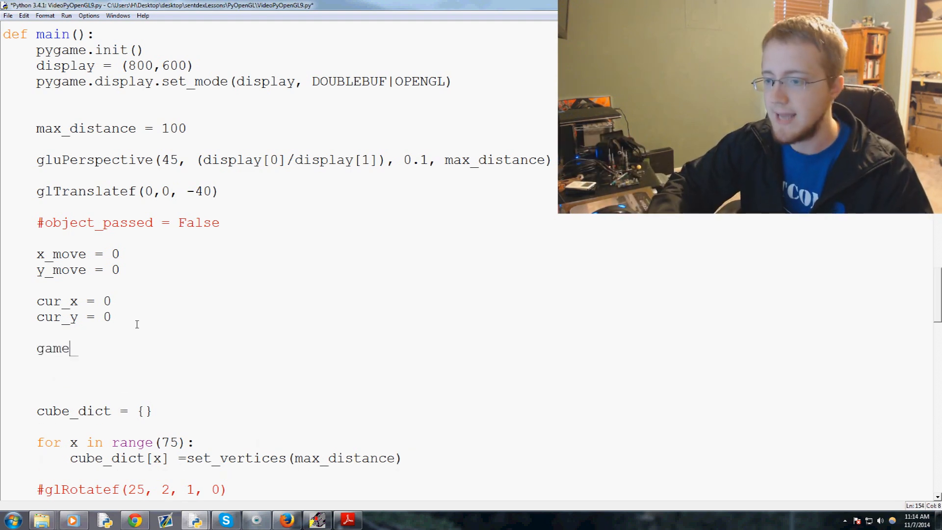
{"action": "type", "text": "_speed = 2"}
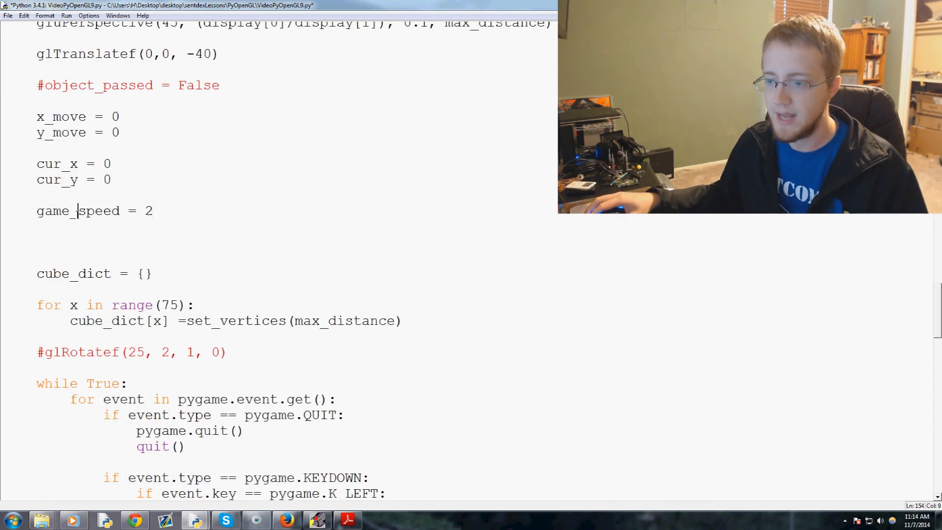
{"action": "scroll", "scroll_direction": "down", "scroll_amount": 3}
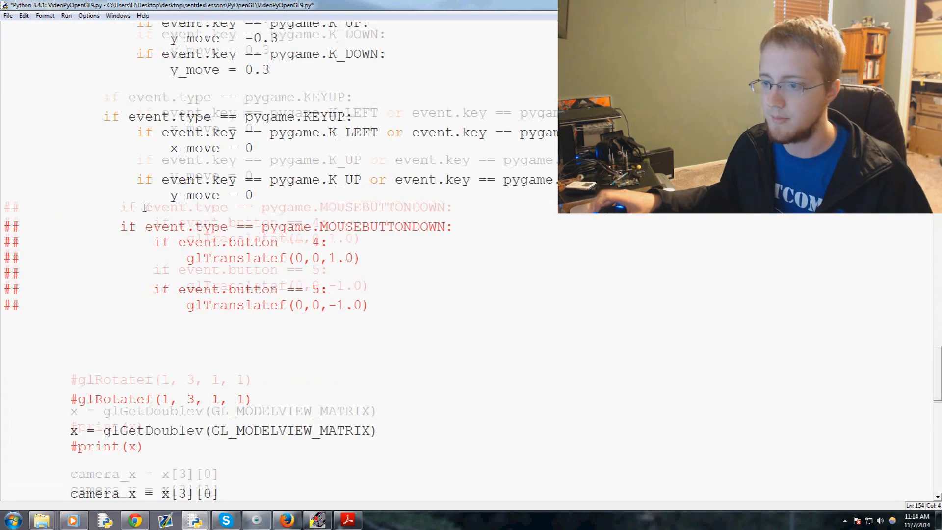
{"action": "scroll", "scroll_direction": "down", "scroll_amount": 3}
{"action": "type", "text": "game_speed = 2"}
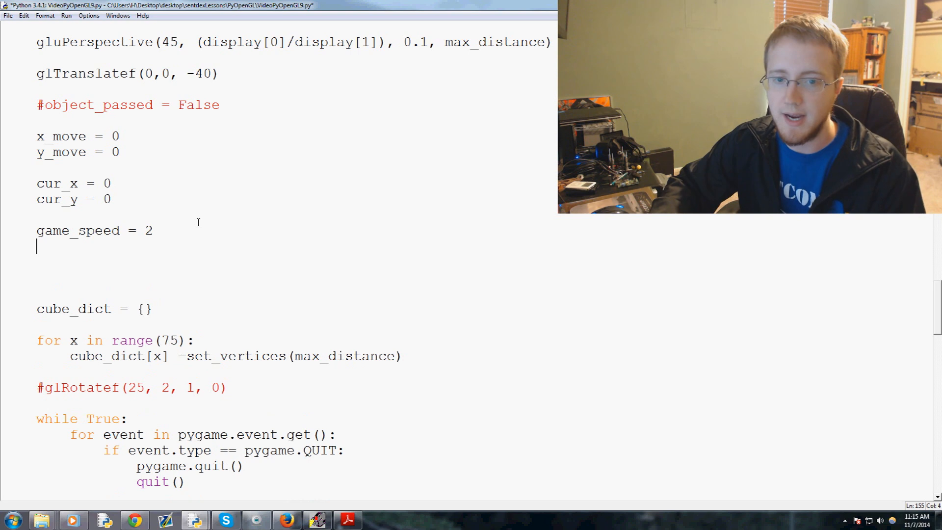
{"action": "type", "text": "direction"}
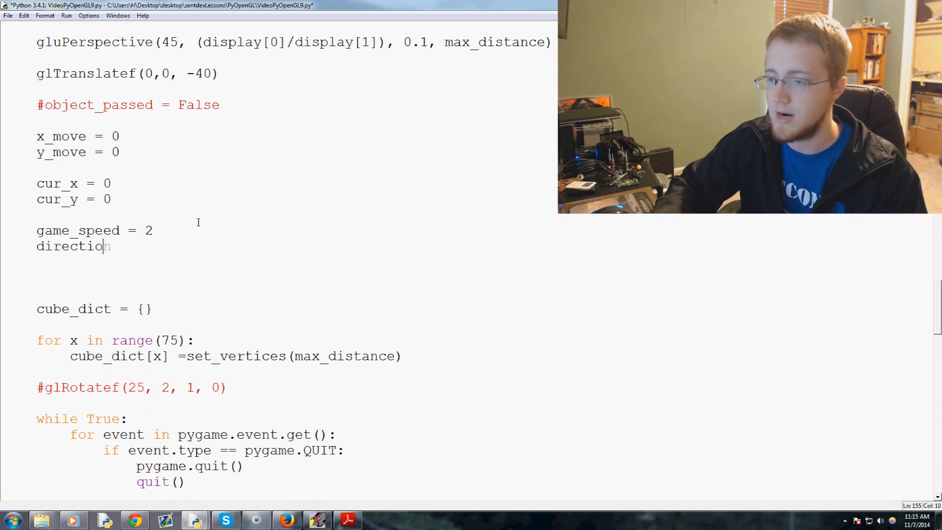
{"action": "type", "text": "n_speed ="}
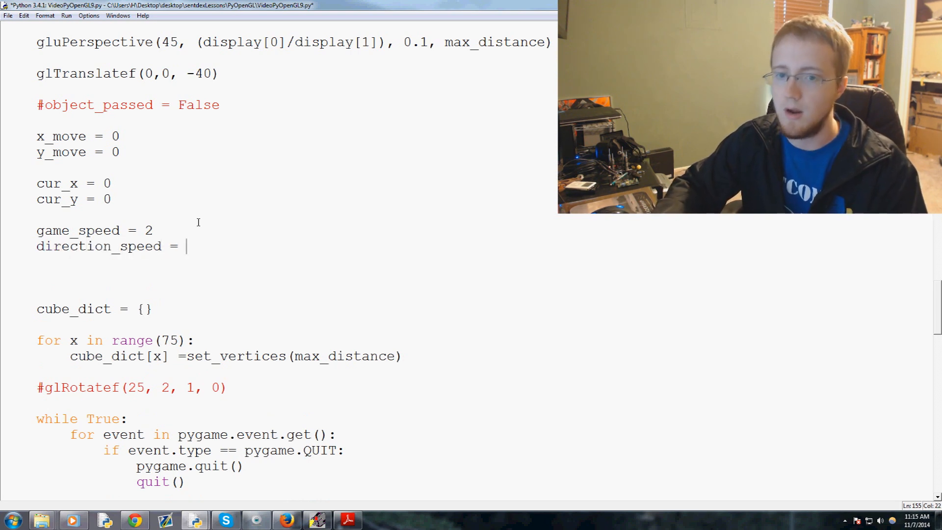
{"action": "type", "text": "2"}
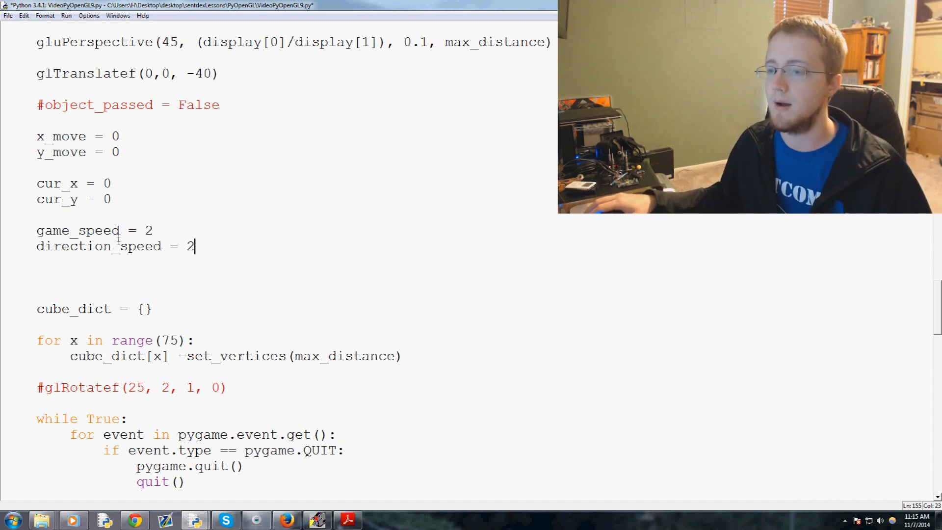
{"action": "double_click", "coordinate": [97, 245]}
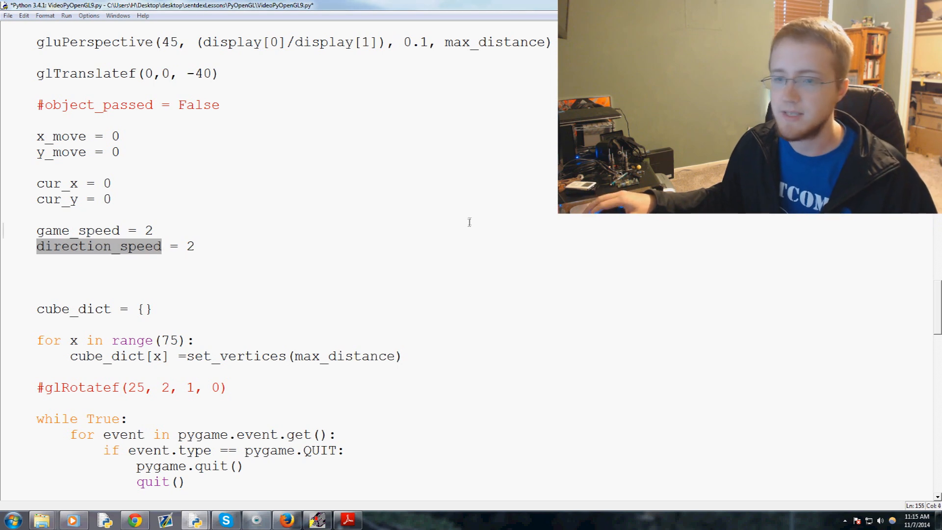
Step: Replace the 0.3 arrow-key moves with direction_speed and -1*direction_speed
{"action": "scroll", "scroll_direction": "down", "scroll_amount": 3}
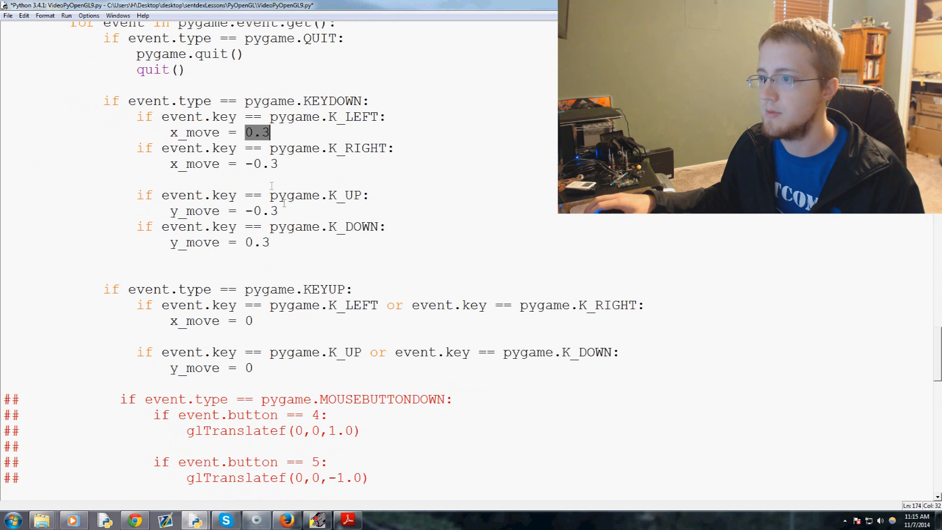
{"action": "type", "text": "direction_speed"}
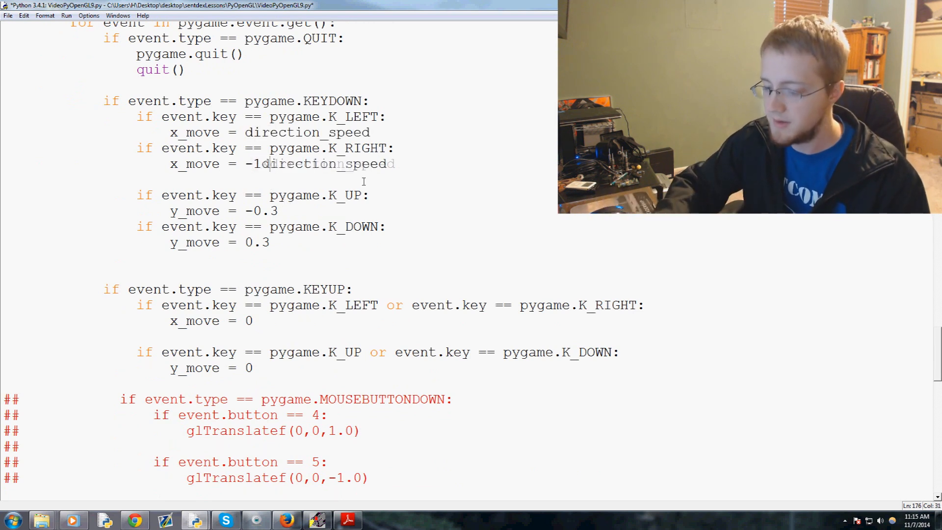
{"action": "type", "text": "*"}
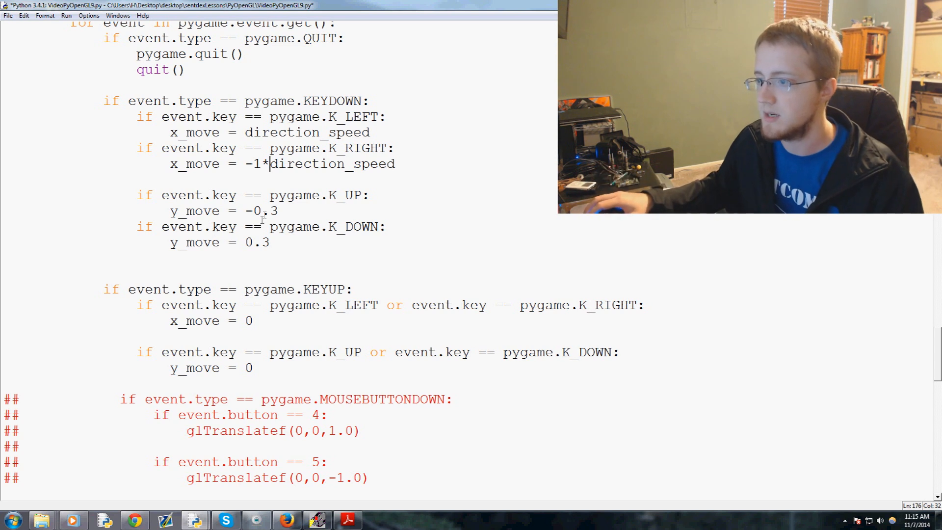
{"action": "type", "text": "direction_speed"}
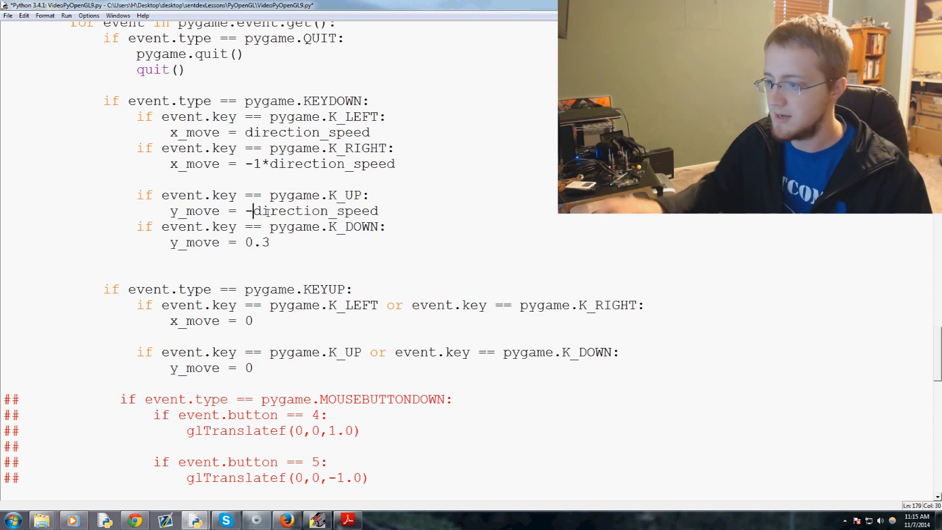
{"action": "type", "text": "1*"}
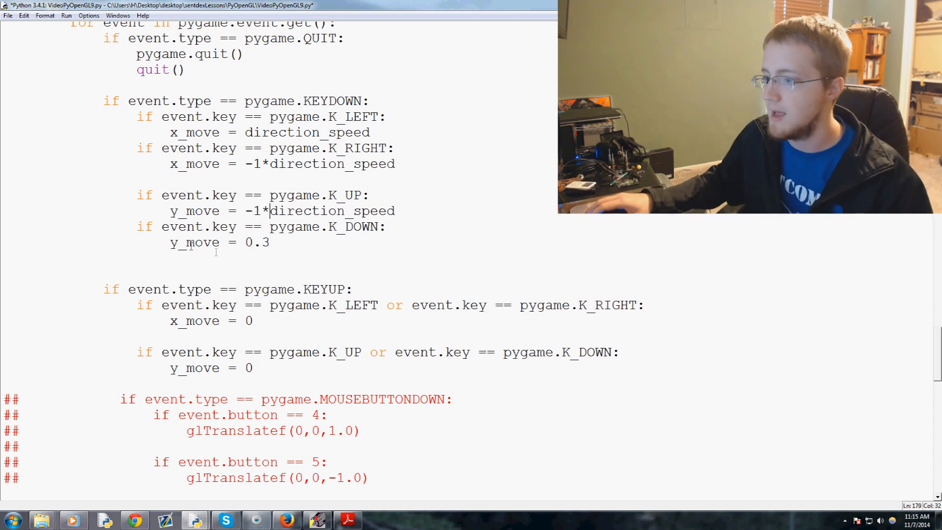
{"action": "type", "text": "direction_speed"}
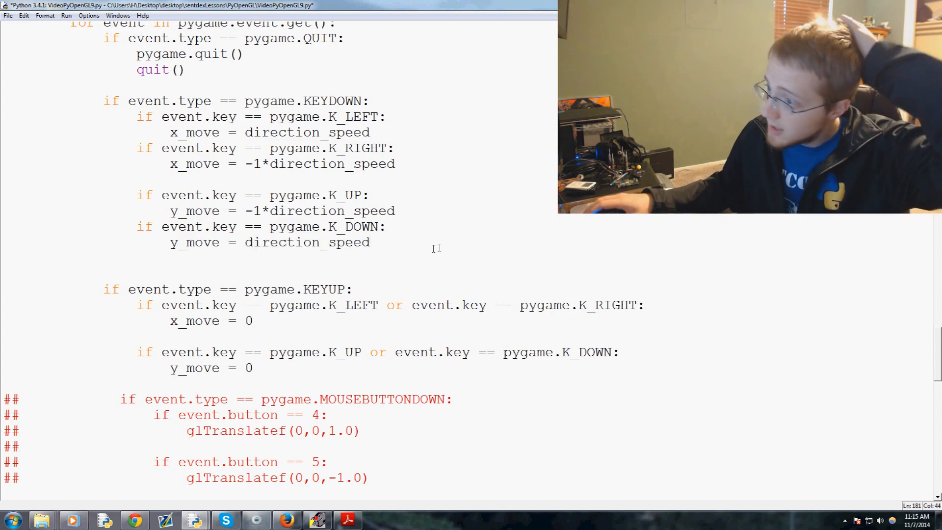
{"action": "scroll", "scroll_direction": "down", "scroll_amount": 3}
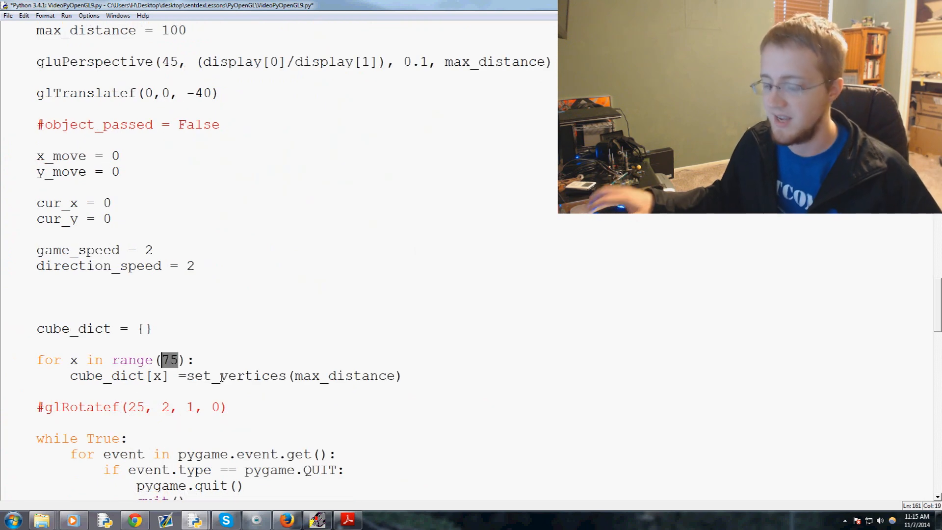
Step: Set the cube count to range(50), save the source and test-run the script
{"action": "type", "text": "50"}
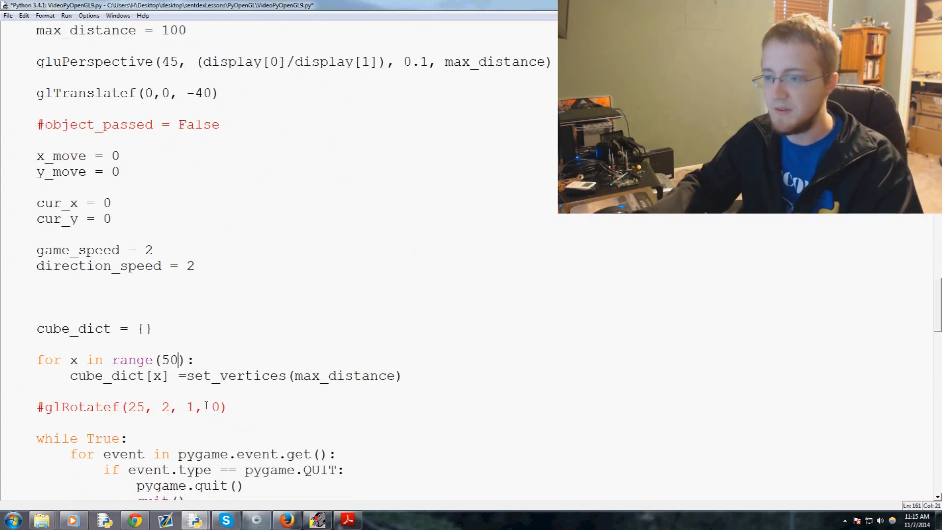
{"action": "key", "text": "F5"}
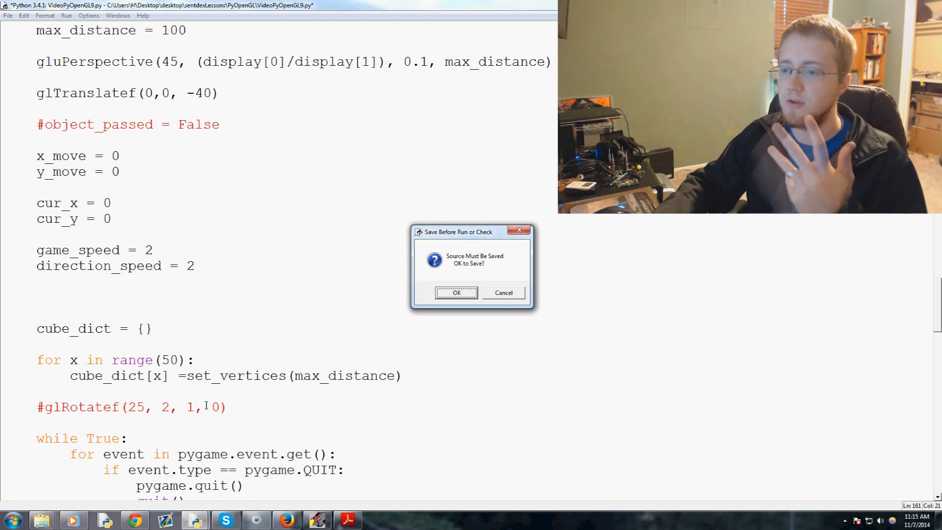
{"action": "left_click", "coordinate": [457, 293]}
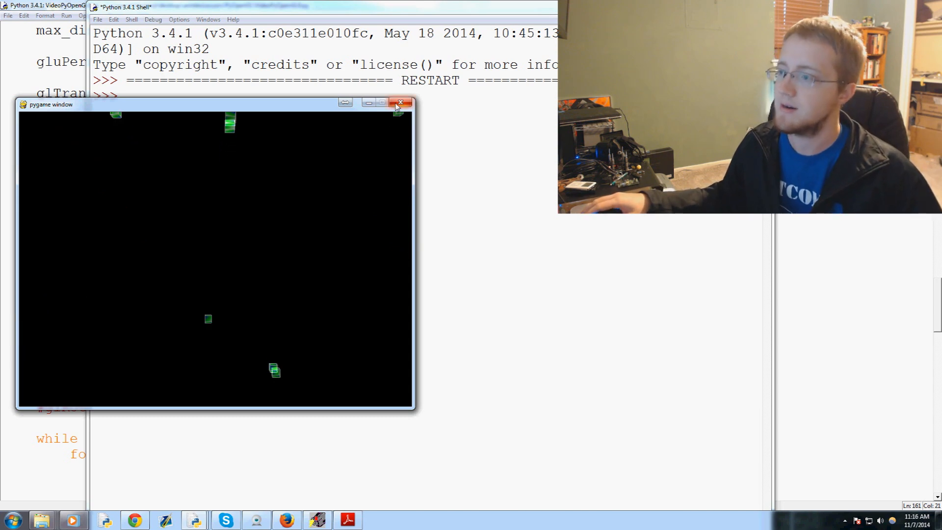
Step: Close the running pygame cube window and confirm killing the program
{"action": "left_click", "coordinate": [400, 102]}
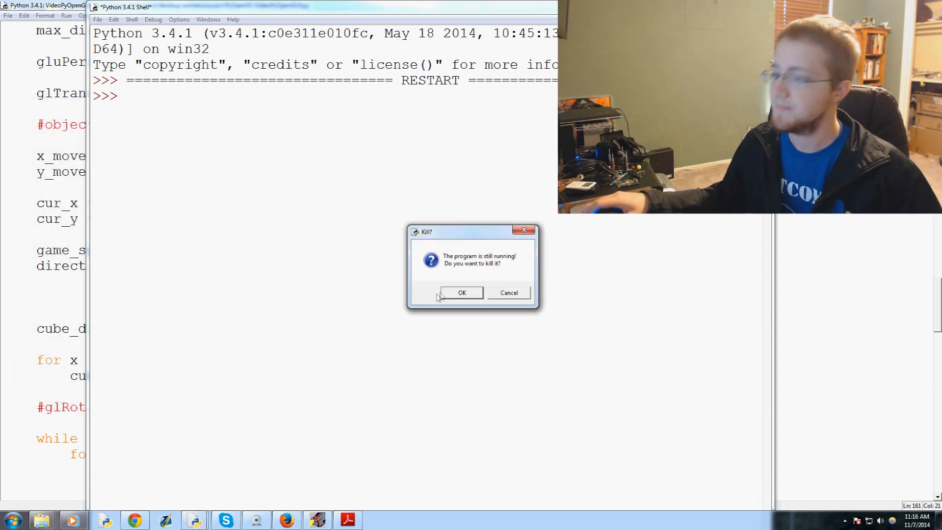
{"action": "left_click", "coordinate": [462, 293]}
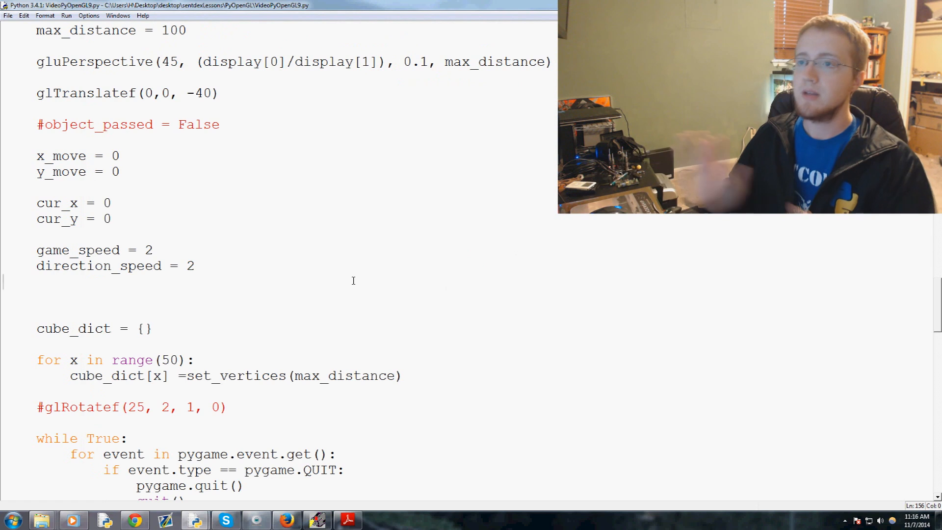